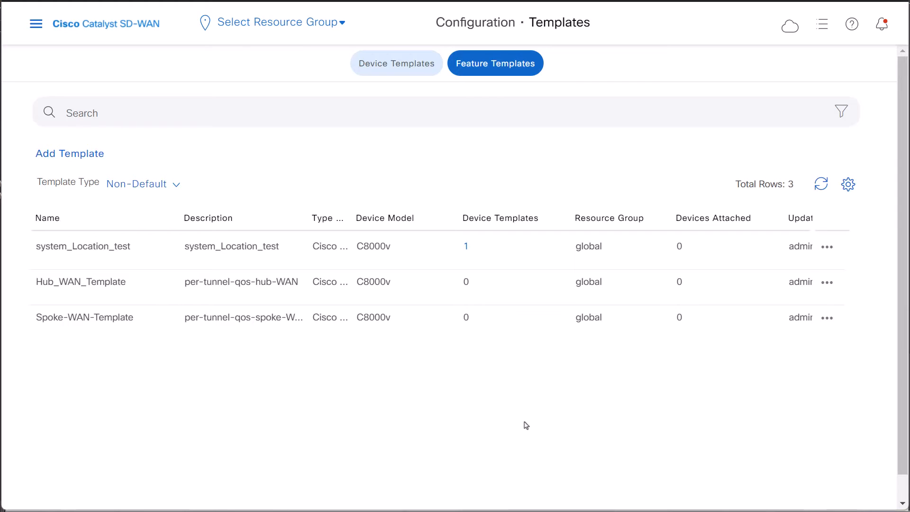
mouse_move(49, 327)
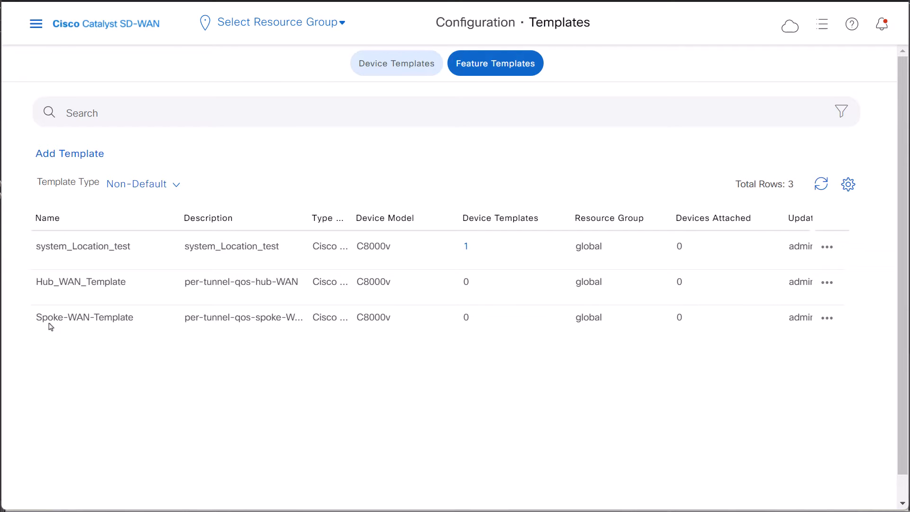
mouse_move(827, 329)
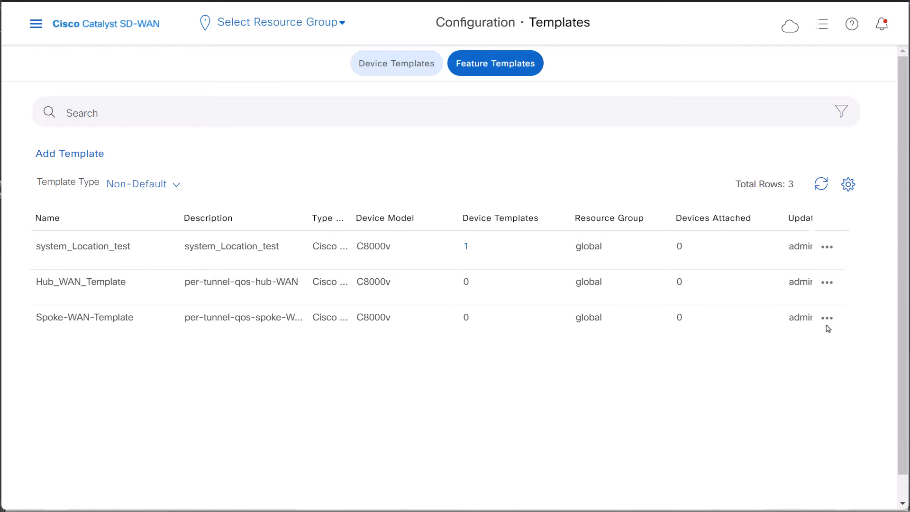
Show the row actions menu for the Spoke-WAN-Template feature template
left_click(827, 318)
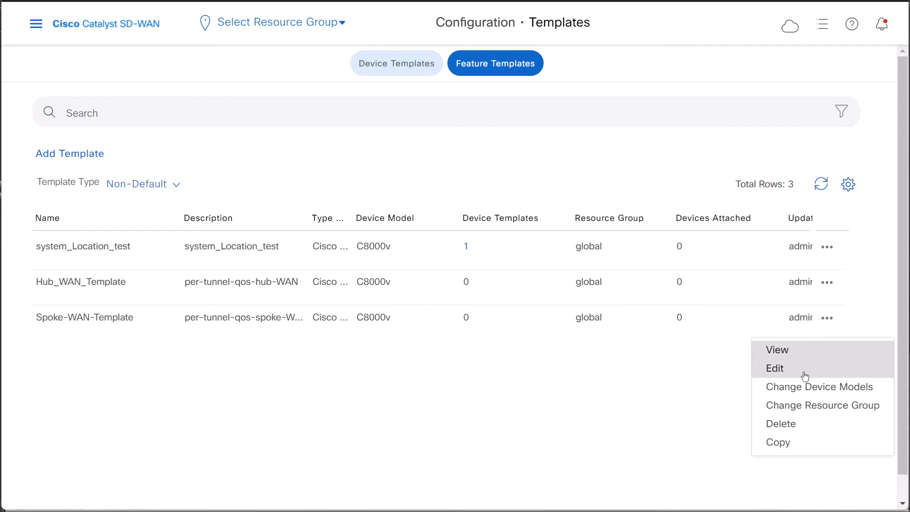
Edit Spoke-WAN-Template and set Bandwidth Upstream/Downstream to Global with value 10000
left_click(774, 368)
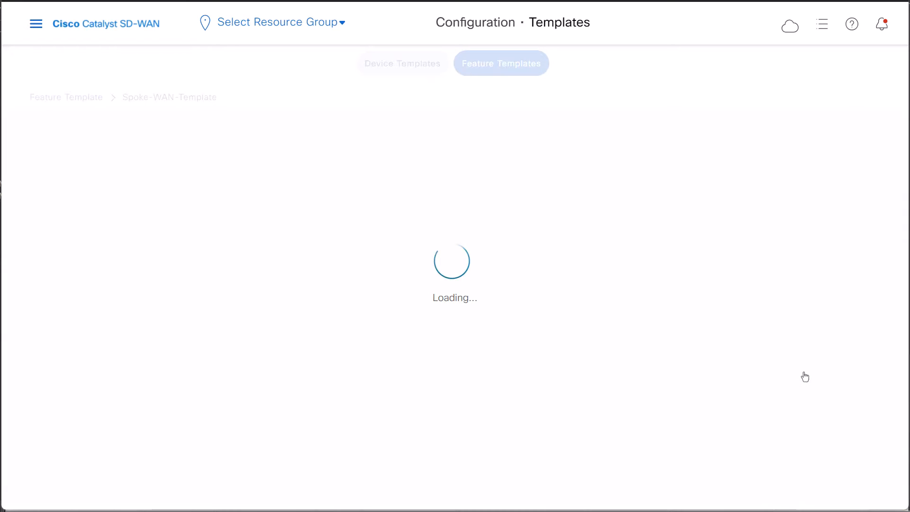
mouse_move(772, 361)
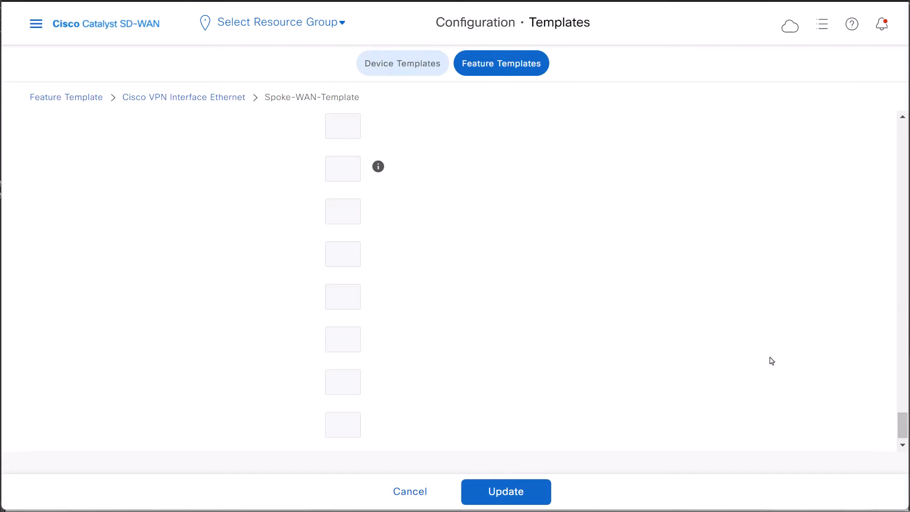
mouse_move(476, 325)
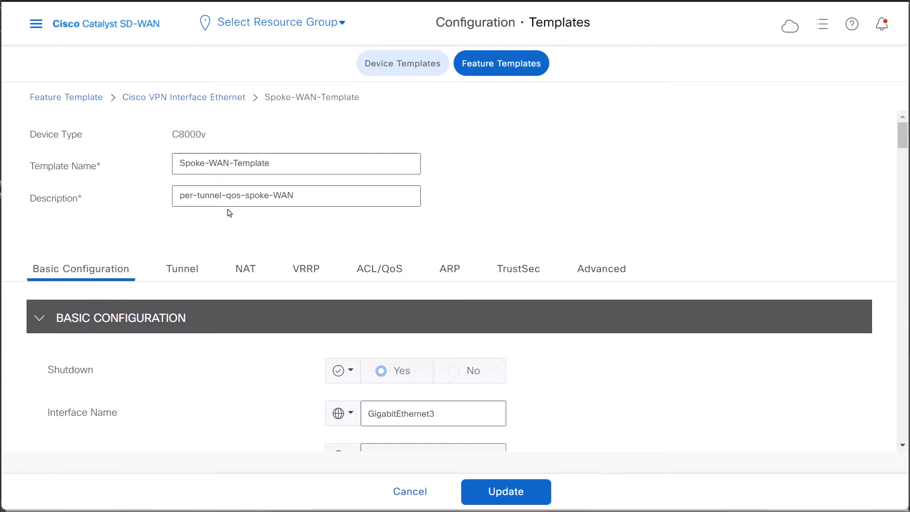
scroll("down", 3)
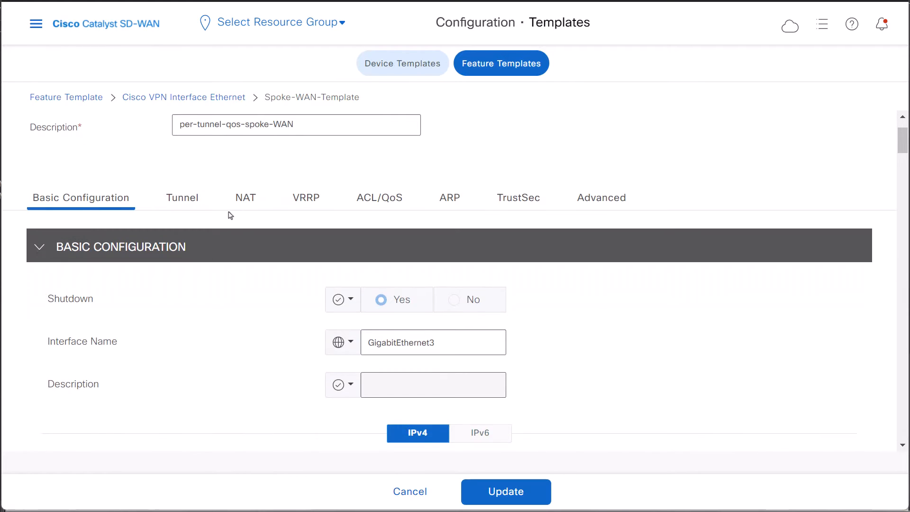
scroll("down", 3)
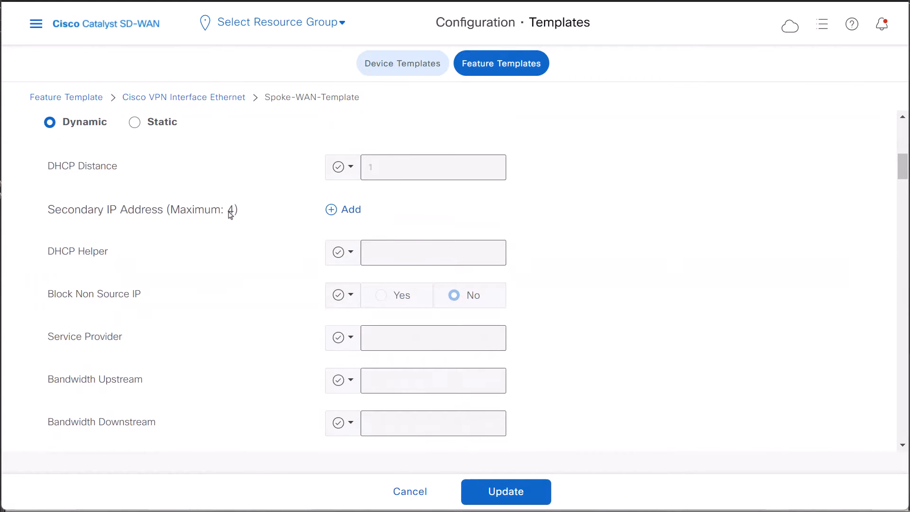
left_click(351, 309)
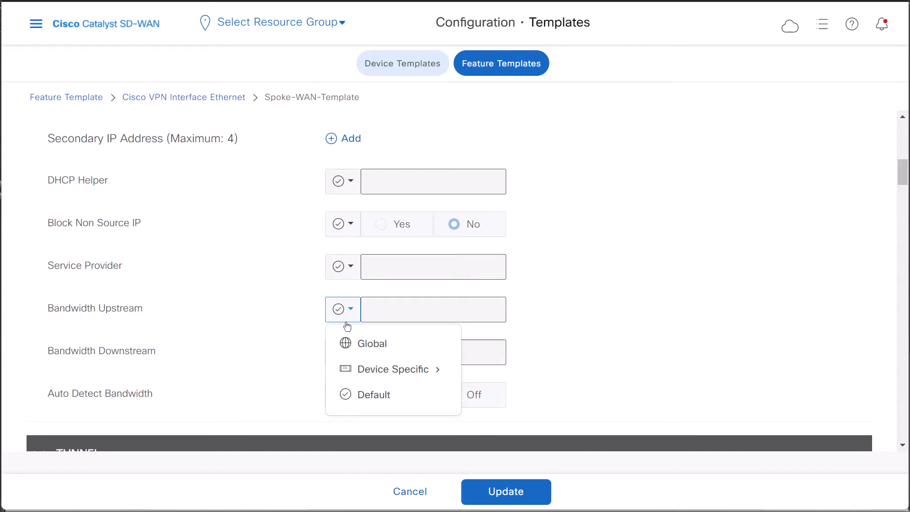
left_click(372, 344)
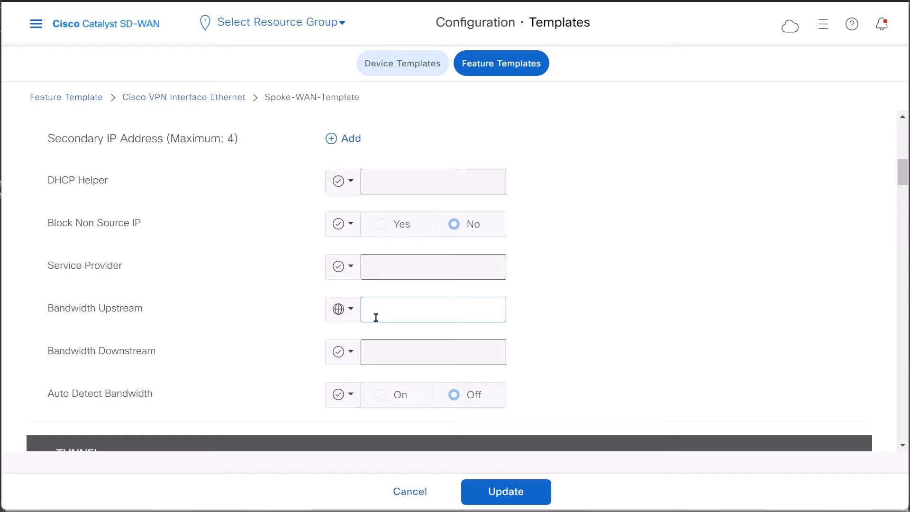
type("10000")
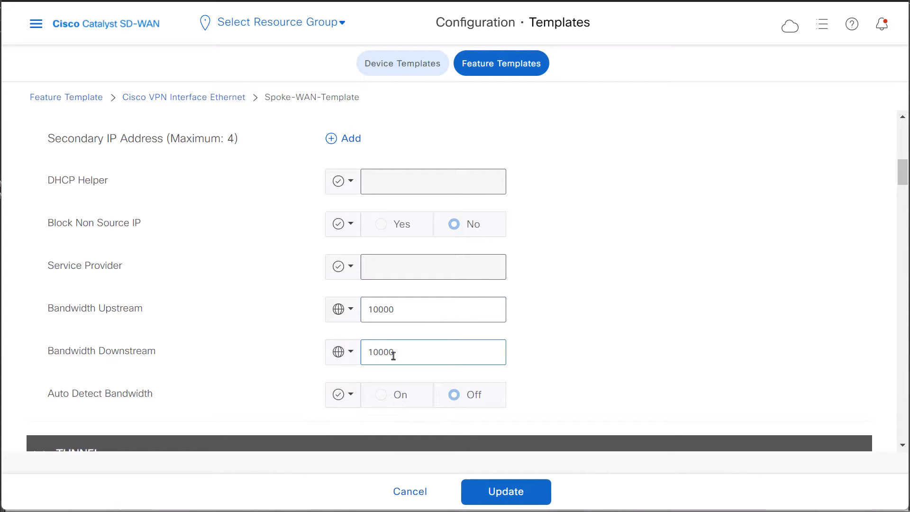
mouse_move(300, 334)
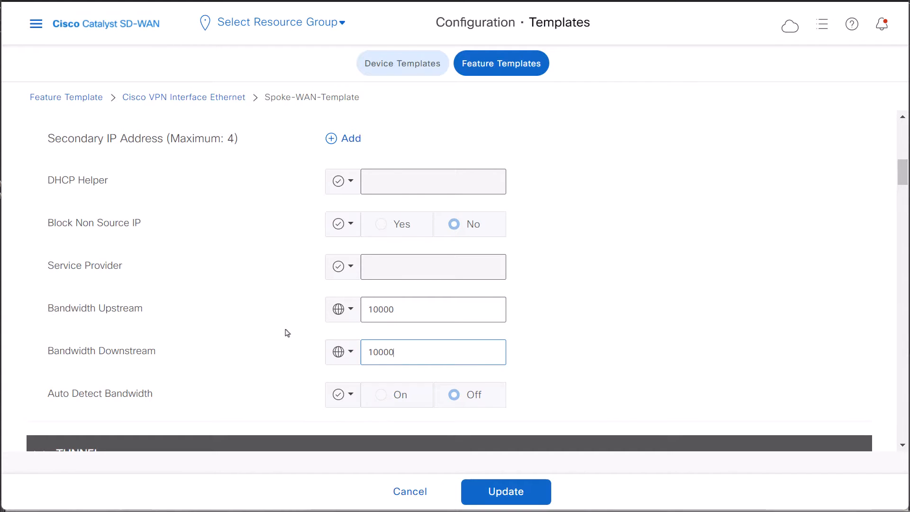
Set Per-tunnel QoS to Global and On in the TUNNEL section, then update the template
scroll("down", 3)
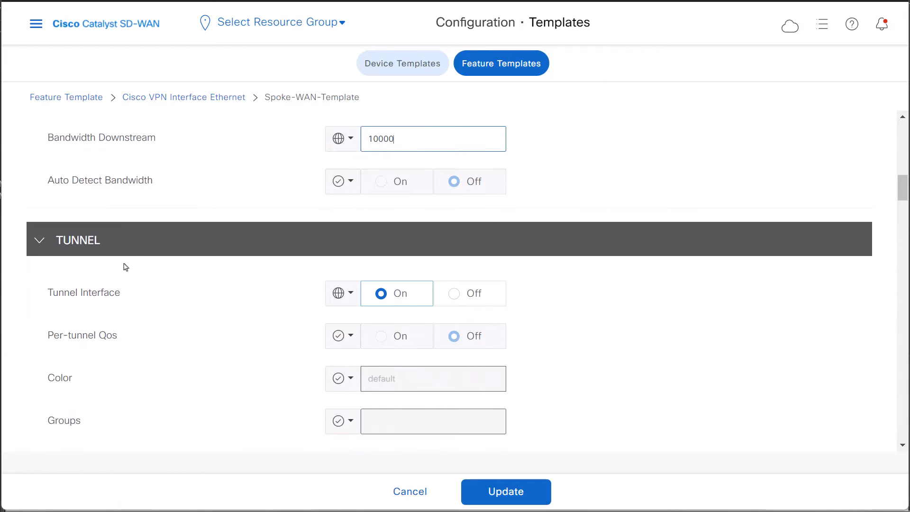
mouse_move(45, 284)
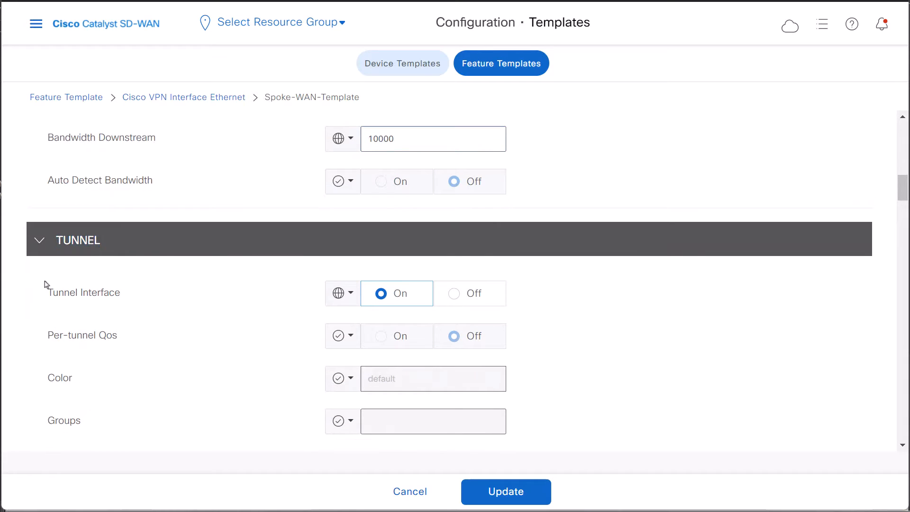
left_click(343, 336)
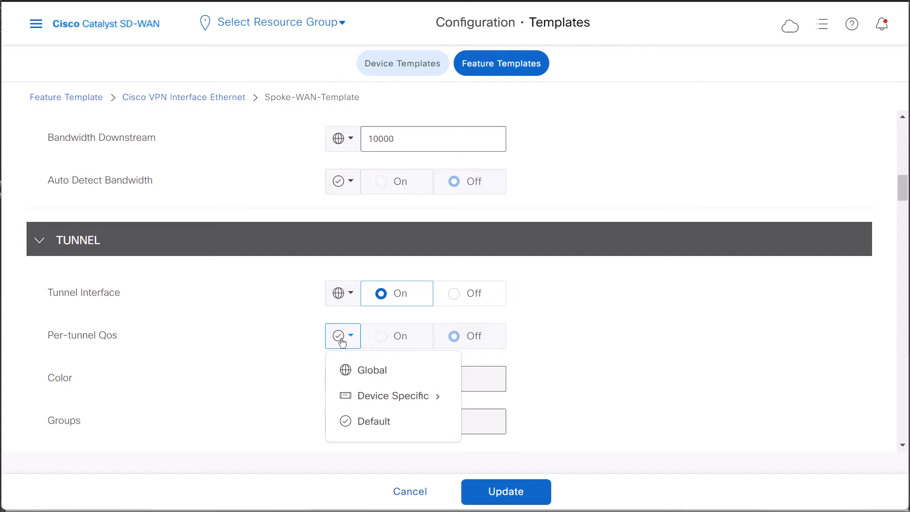
left_click(372, 370)
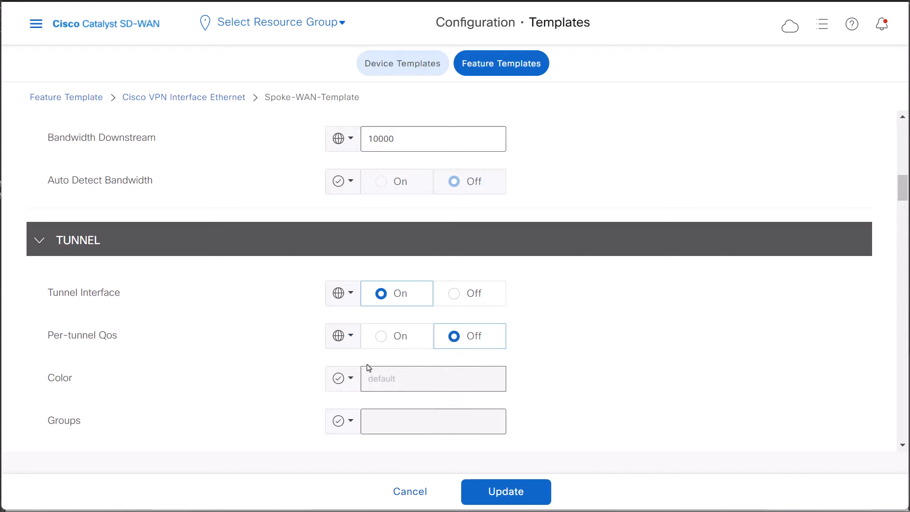
left_click(381, 335)
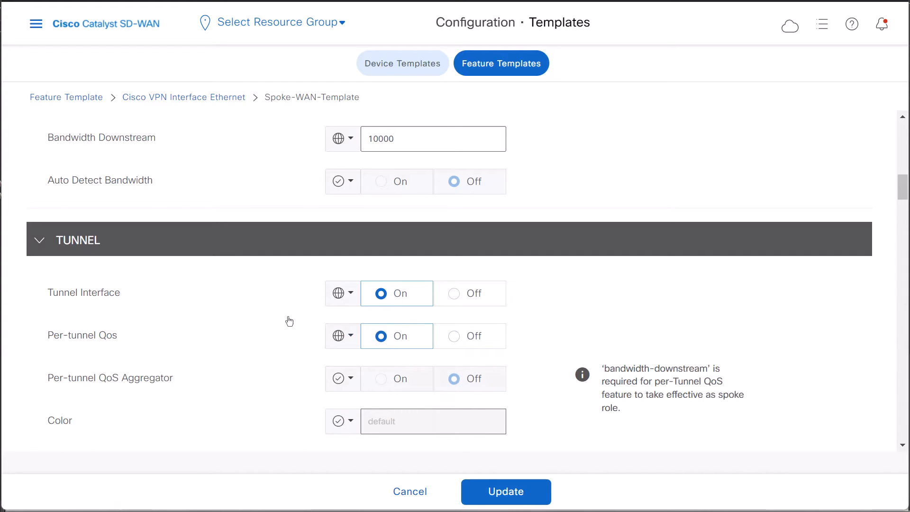
scroll("down", 3)
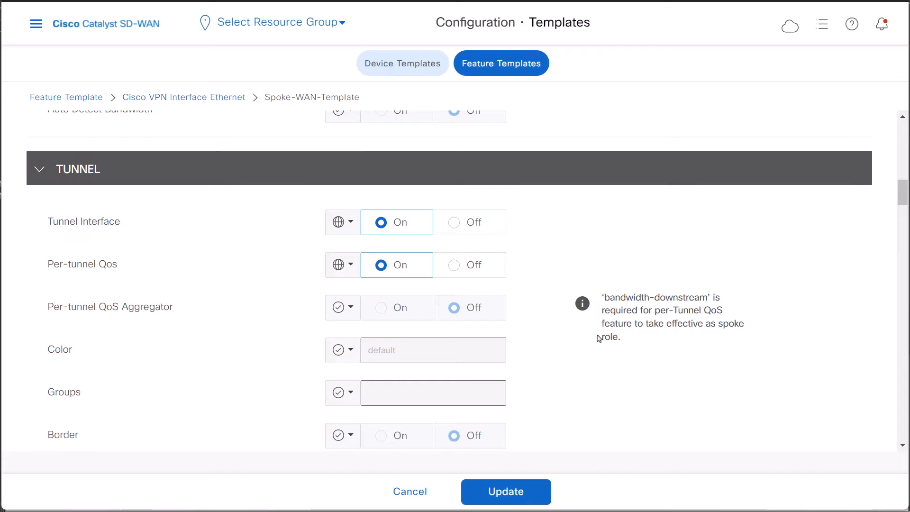
double_click(110, 306)
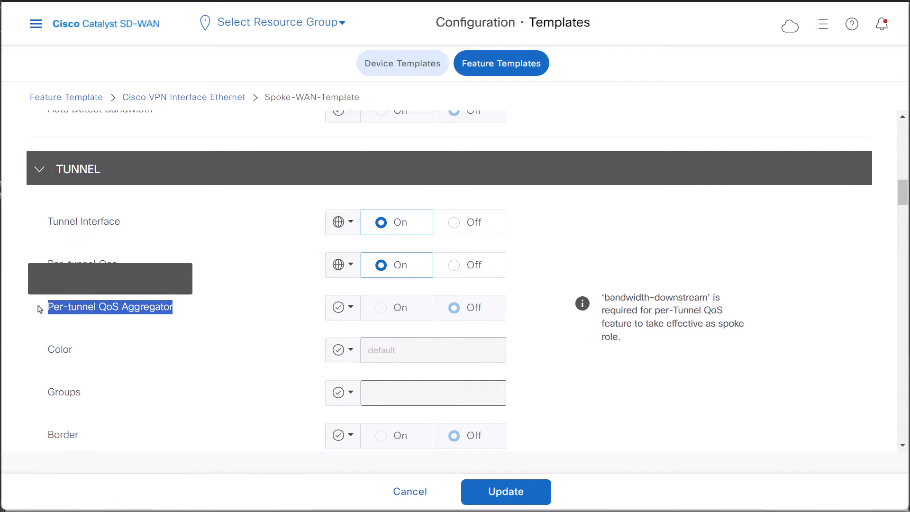
mouse_move(213, 323)
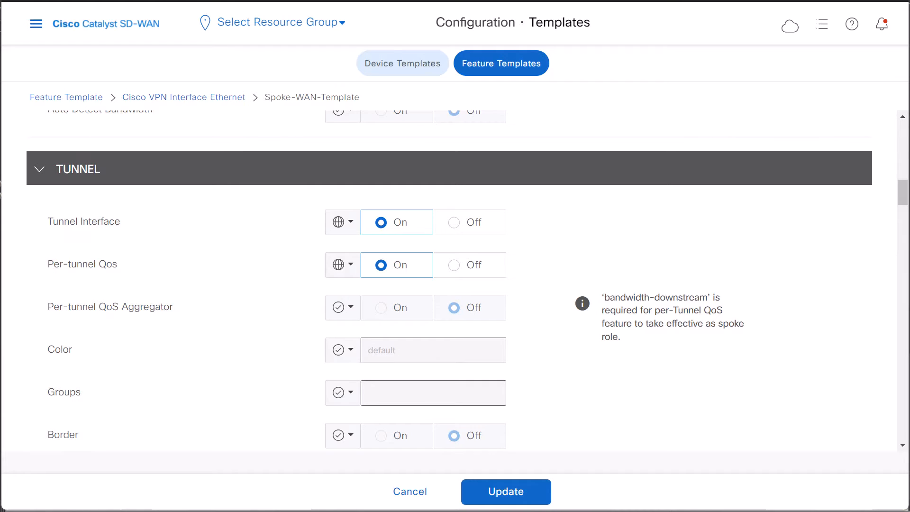
left_click(505, 492)
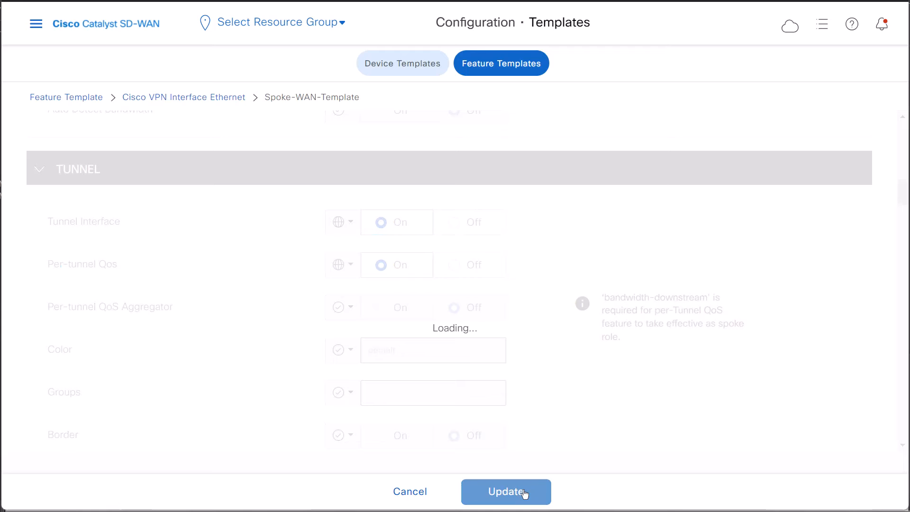
Confirm the spoke update and open Hub_WAN_Template for editing from its row actions
left_click(505, 492)
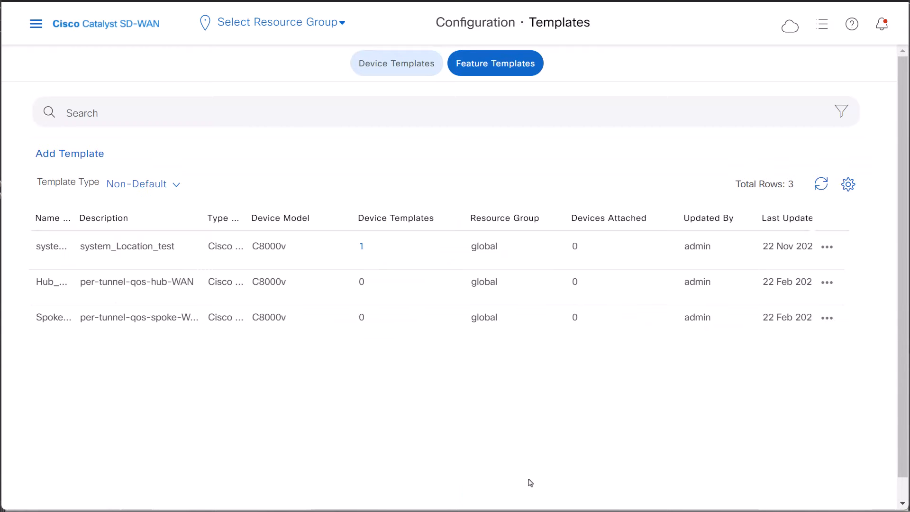
mouse_move(37, 300)
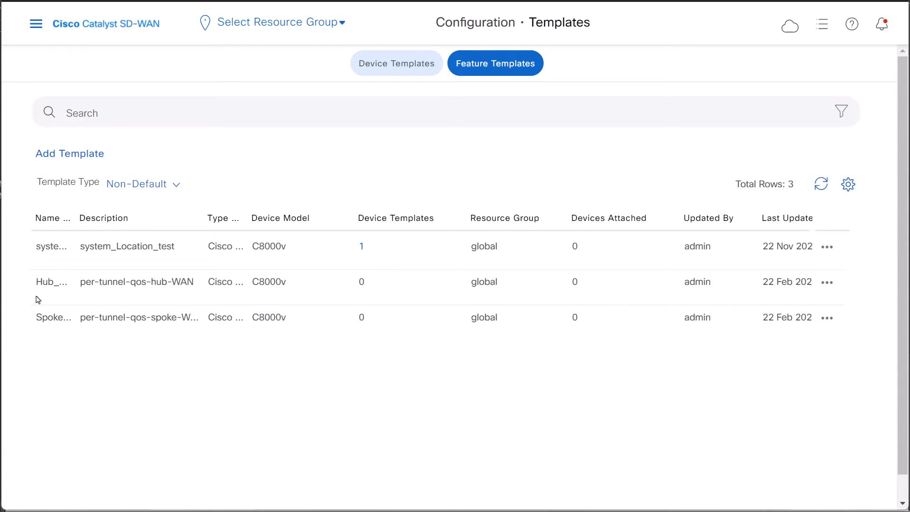
mouse_move(69, 289)
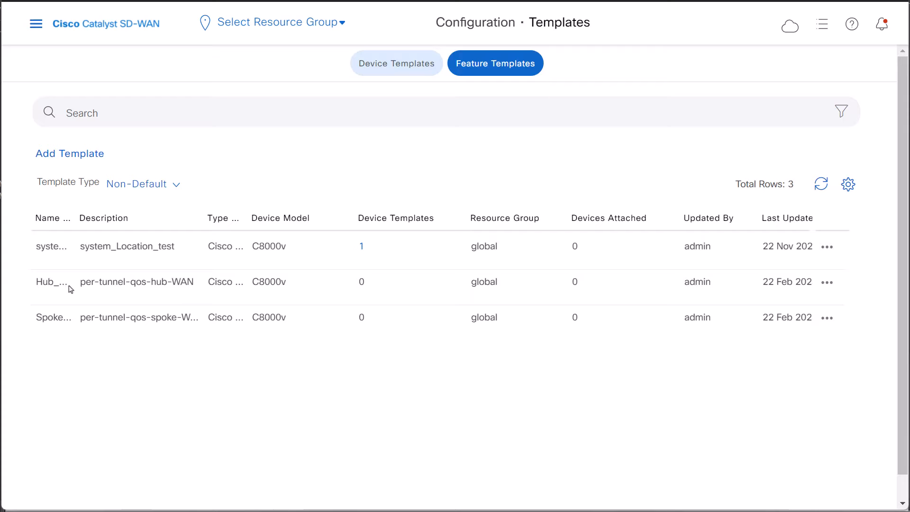
left_click(826, 282)
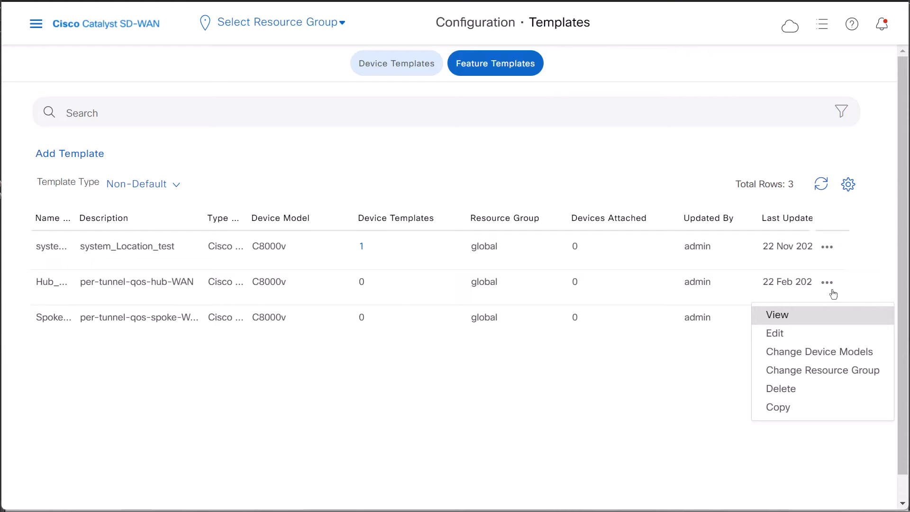
left_click(776, 315)
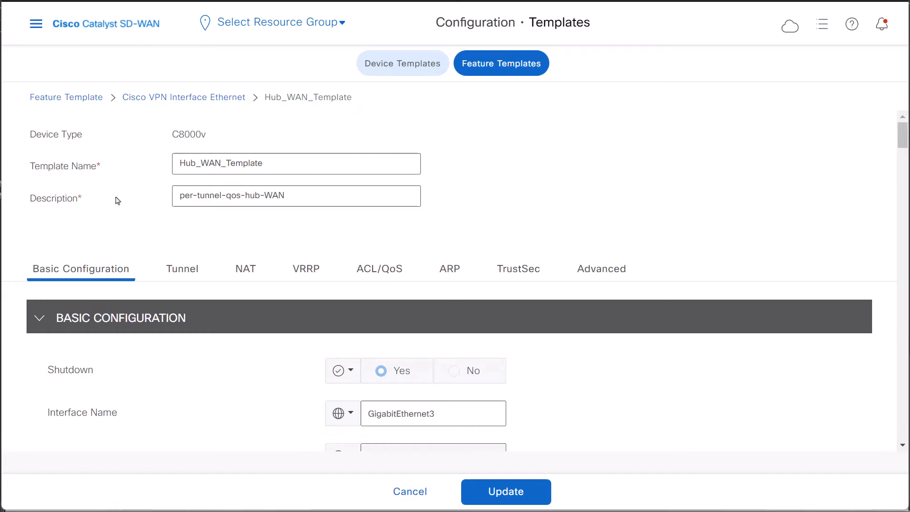
Set Per-tunnel QoS Aggregator to Global and On in the hub template's Tunnel section
scroll("down", 3)
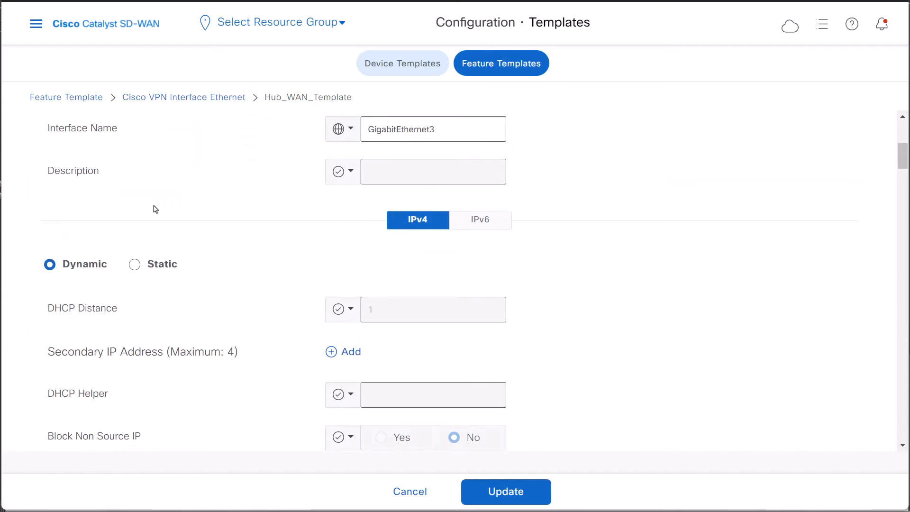
scroll("down", 3)
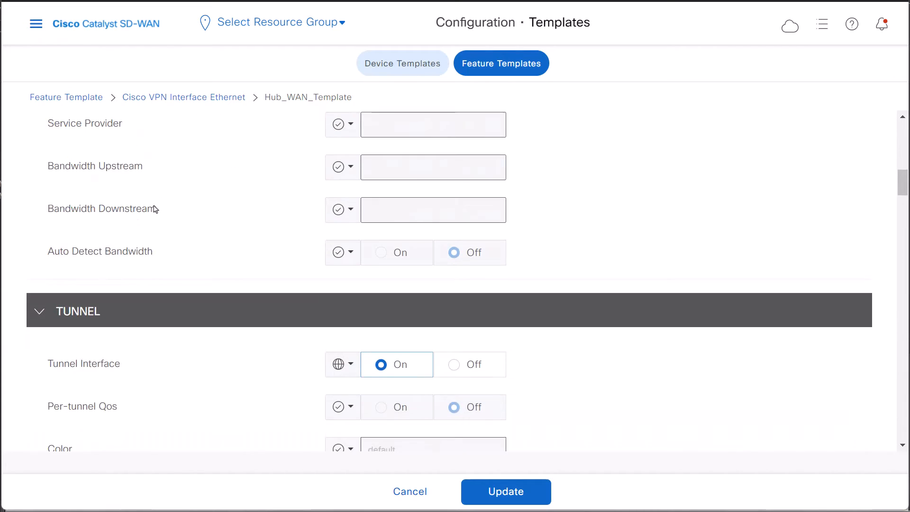
scroll("down", 3)
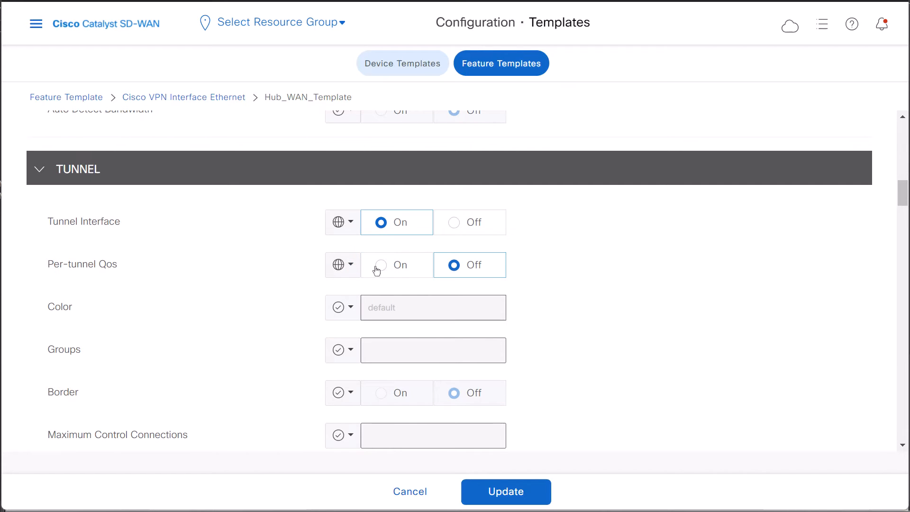
left_click(399, 265)
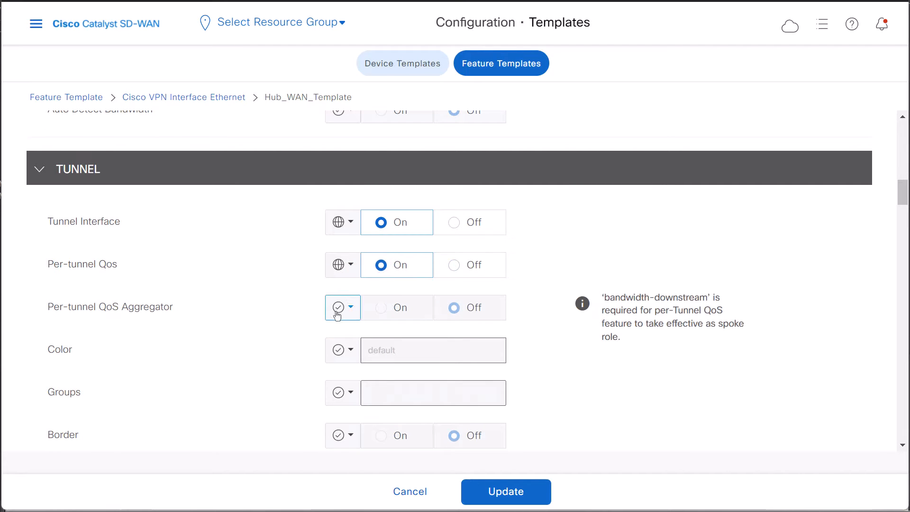
left_click(342, 307)
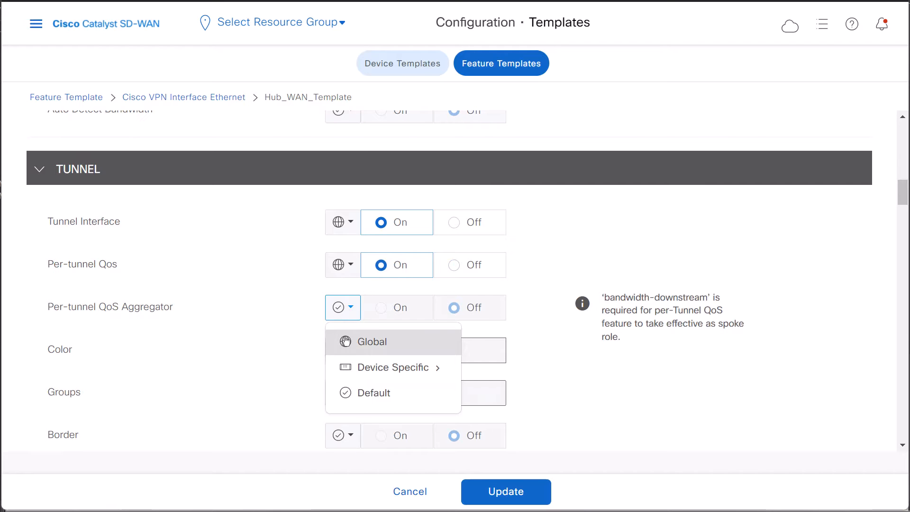
left_click(371, 341)
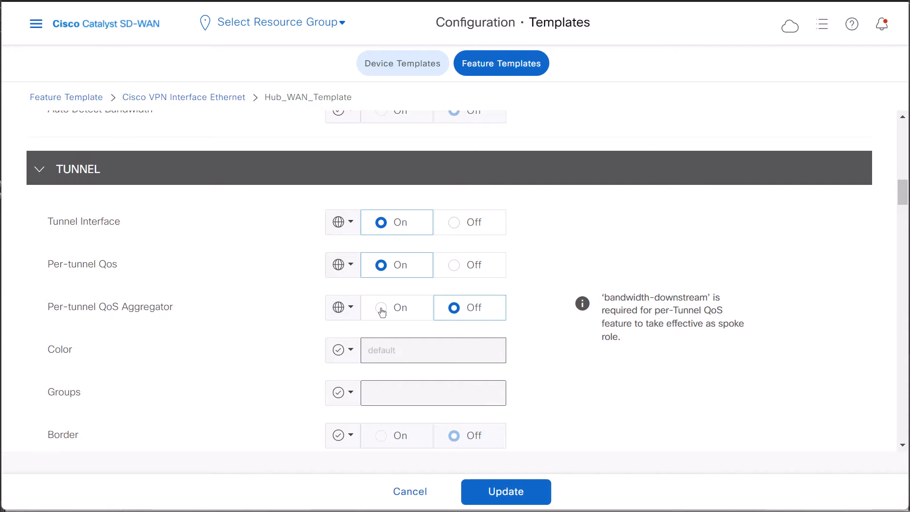
left_click(381, 307)
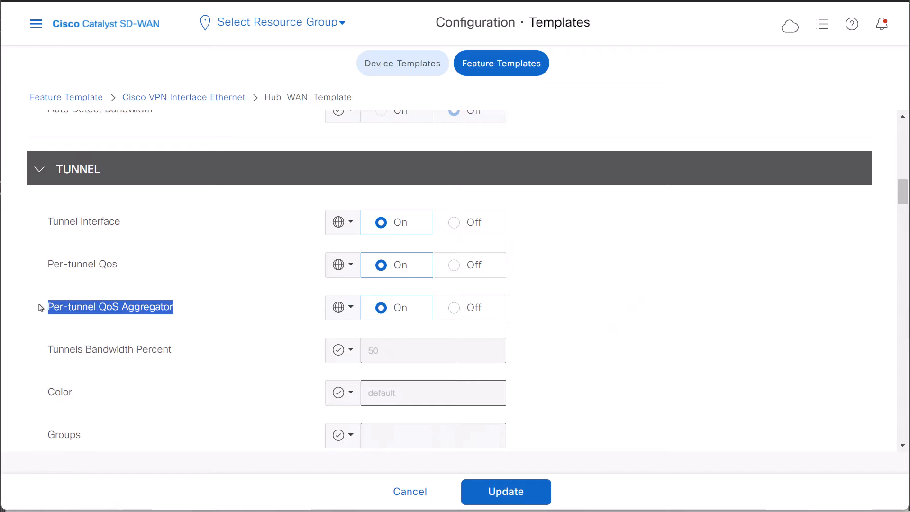
mouse_move(242, 310)
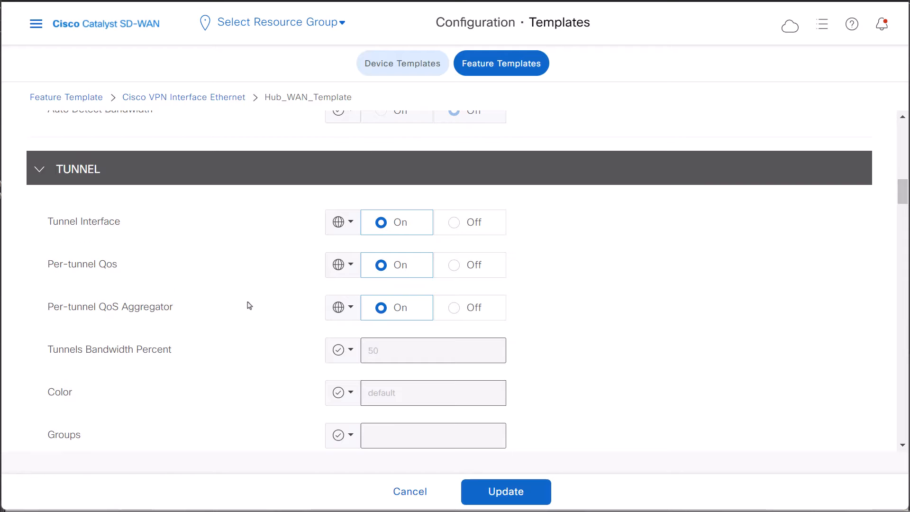
Set the ACL/QoS Shaping Rate to Global with a value of 1000000 Kbps
scroll("down", 3)
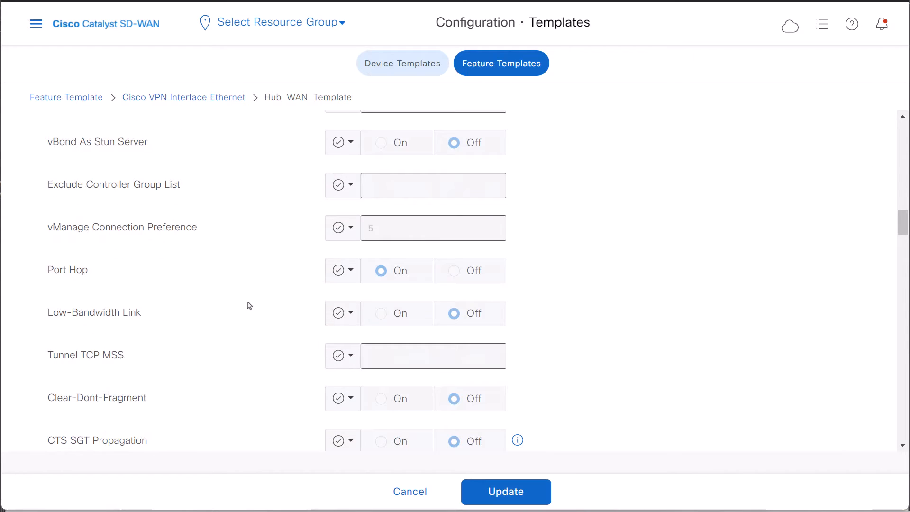
scroll("down", 3)
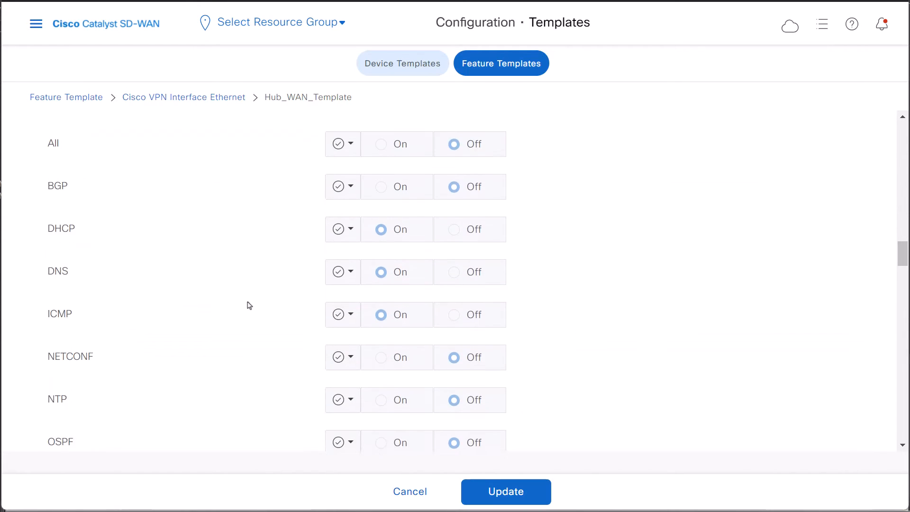
scroll("down", 3)
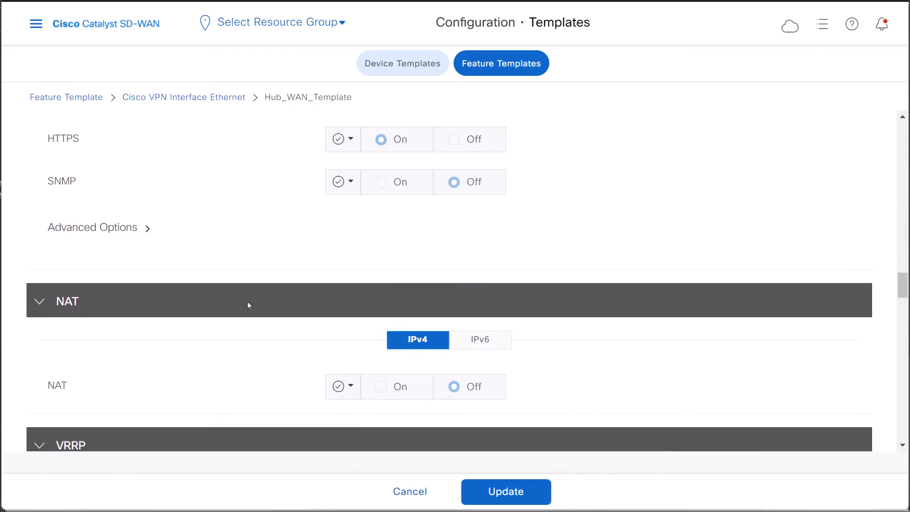
scroll("down", 3)
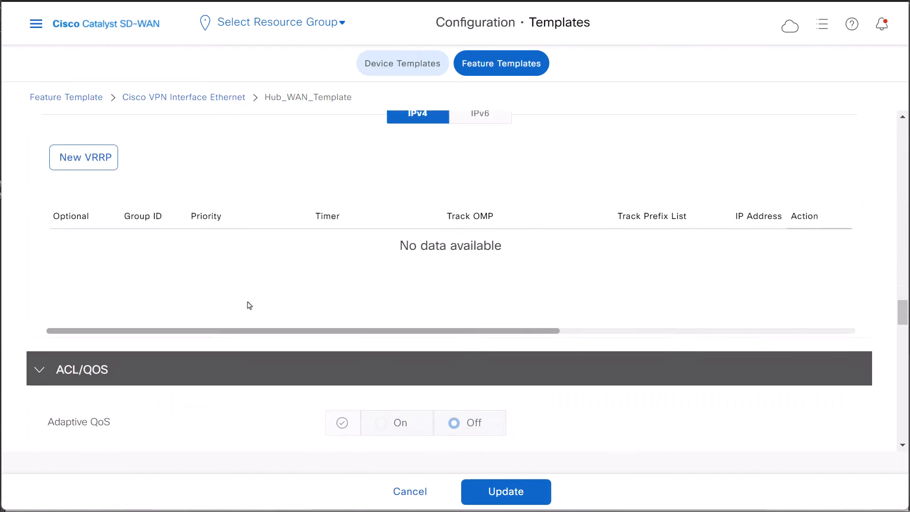
scroll("down", 3)
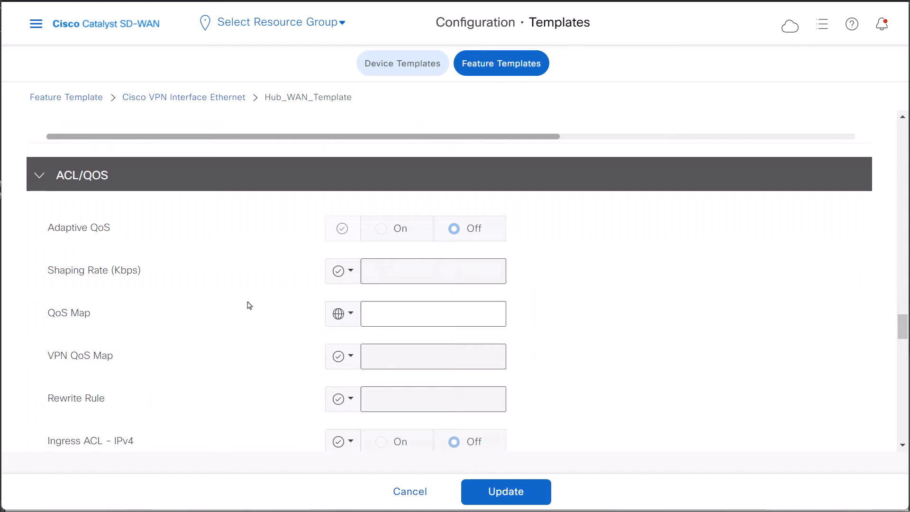
double_click(94, 270)
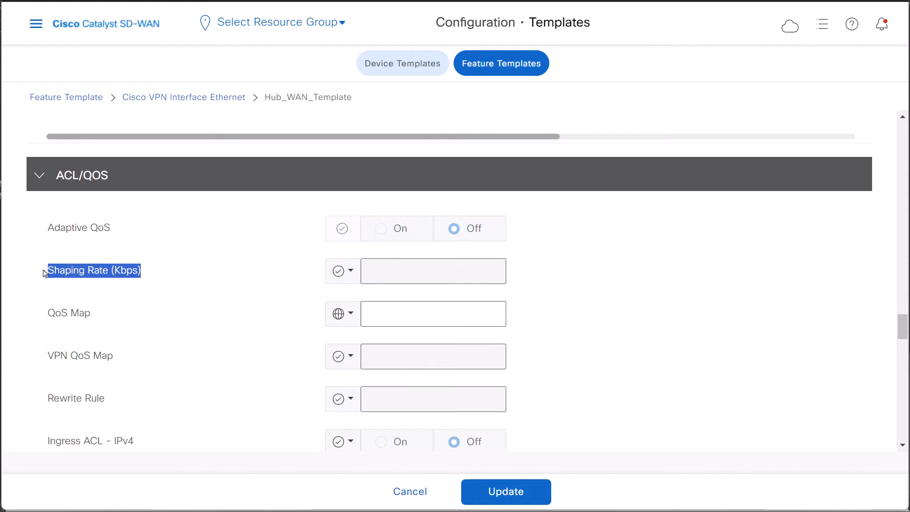
mouse_move(283, 436)
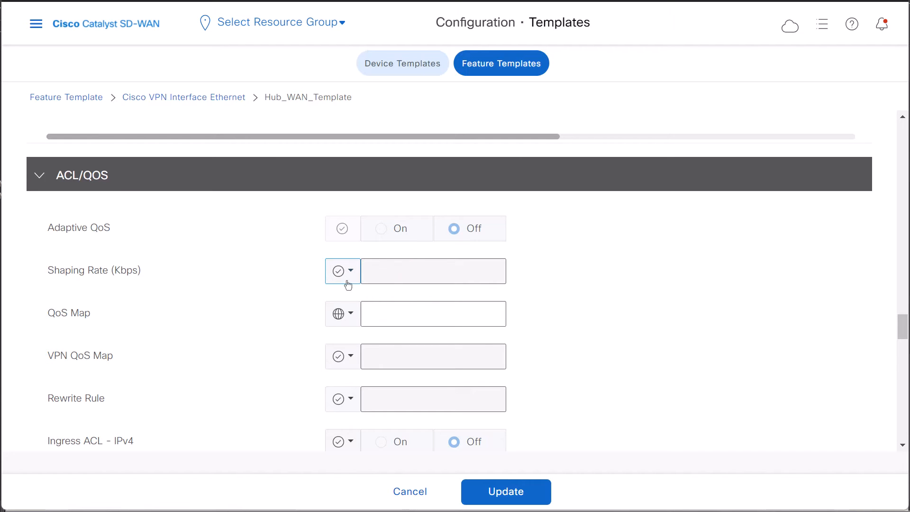
left_click(342, 270)
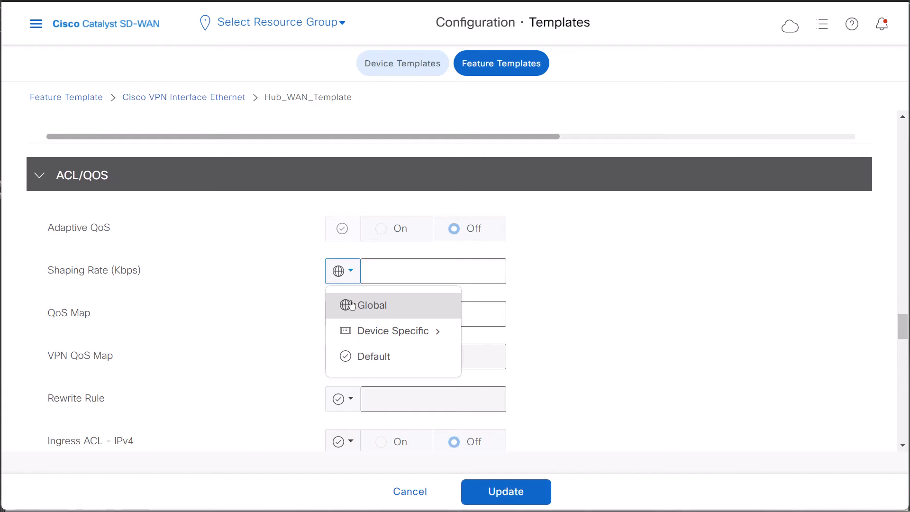
left_click(372, 305)
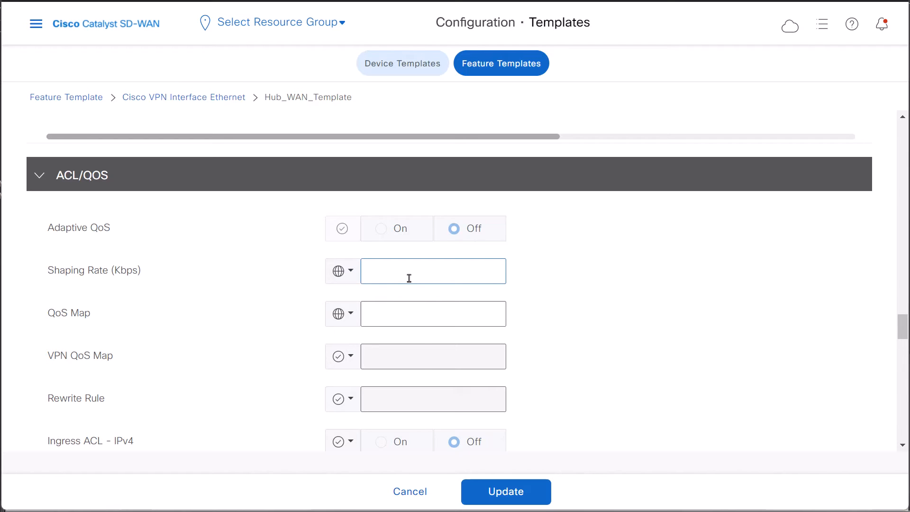
type("1000000")
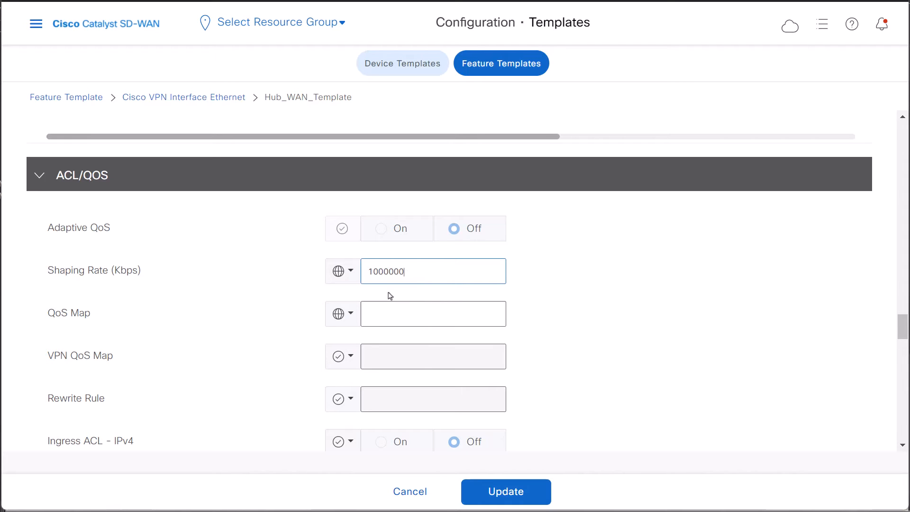
Select the underlay-qos QoS map and update the Hub_WAN_Template
left_click(434, 314)
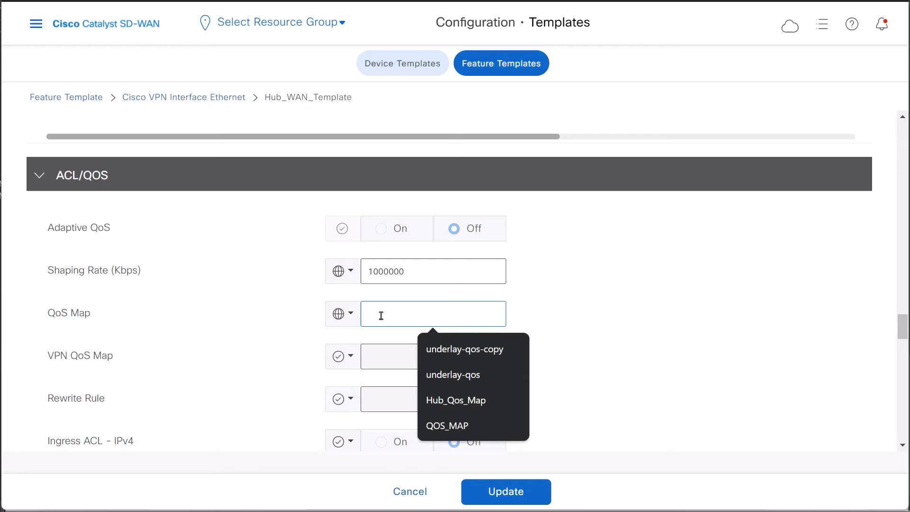
left_click(453, 374)
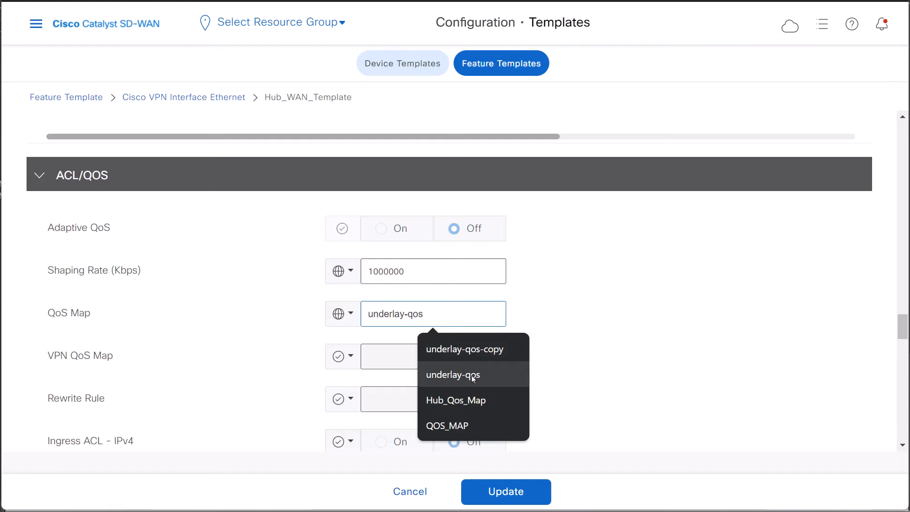
left_click(453, 375)
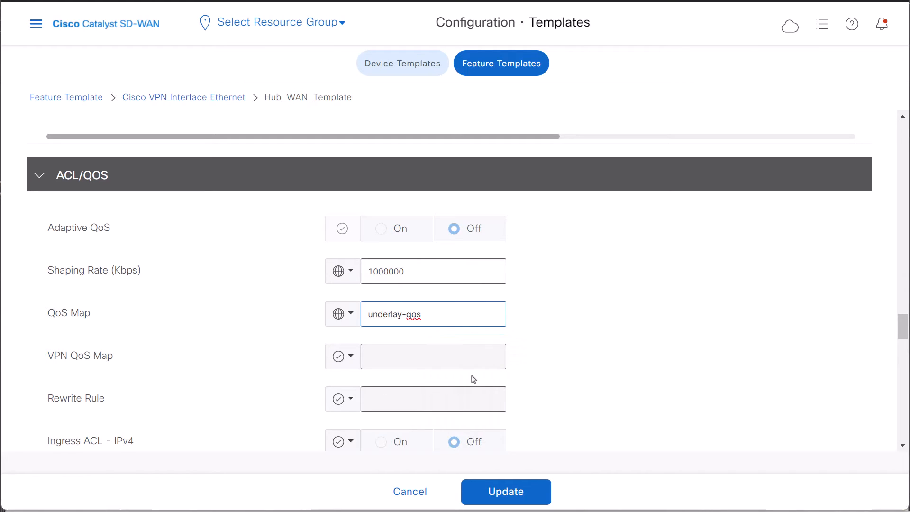
mouse_move(477, 395)
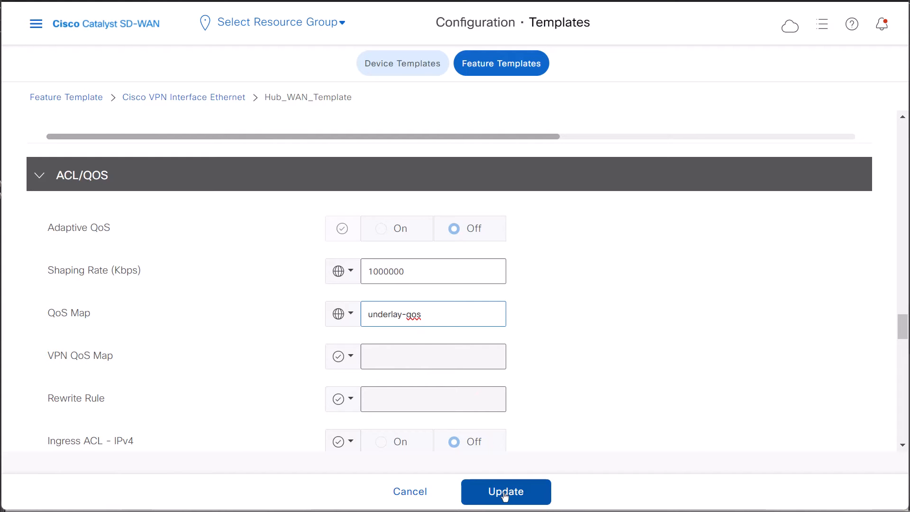
left_click(505, 492)
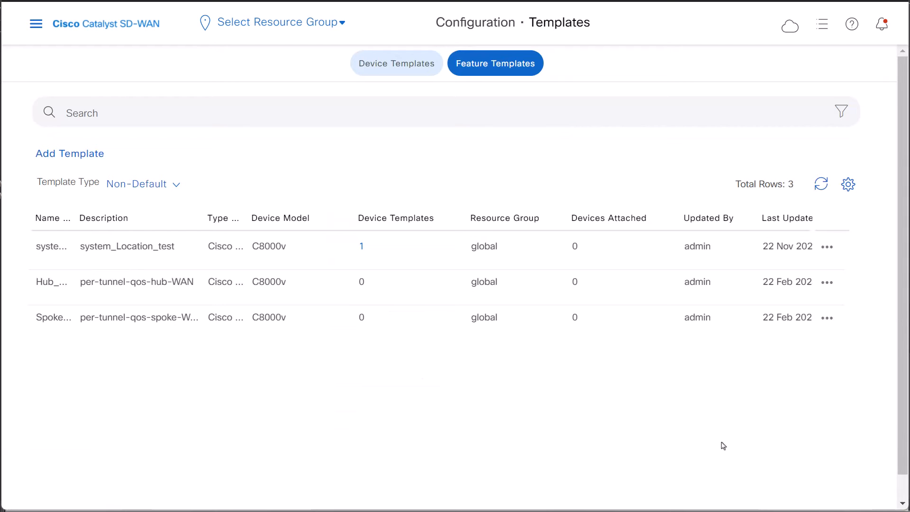
mouse_move(496, 358)
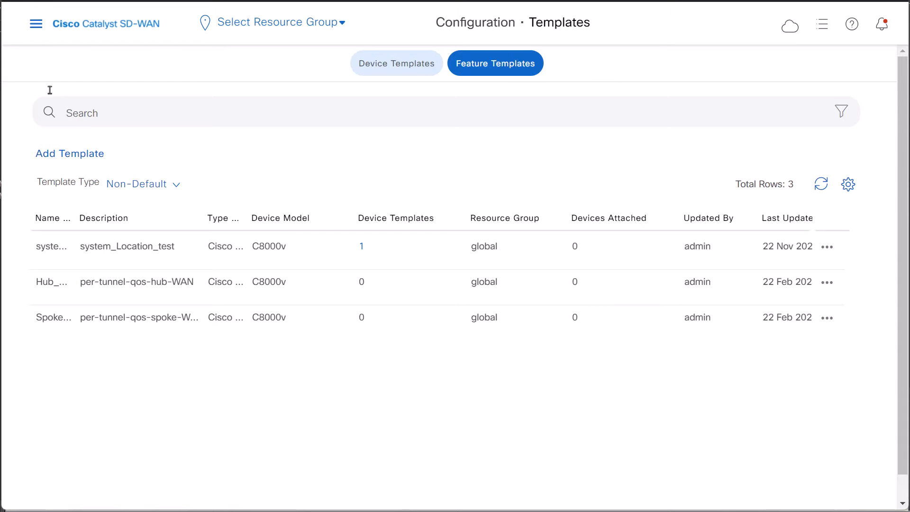
mouse_move(35, 24)
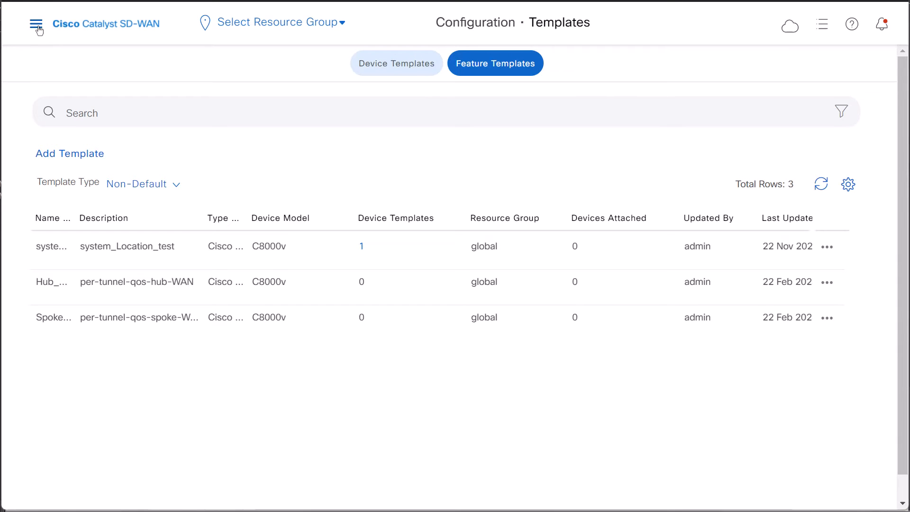
Open the main navigation menu to reach the Configuration pages
left_click(37, 23)
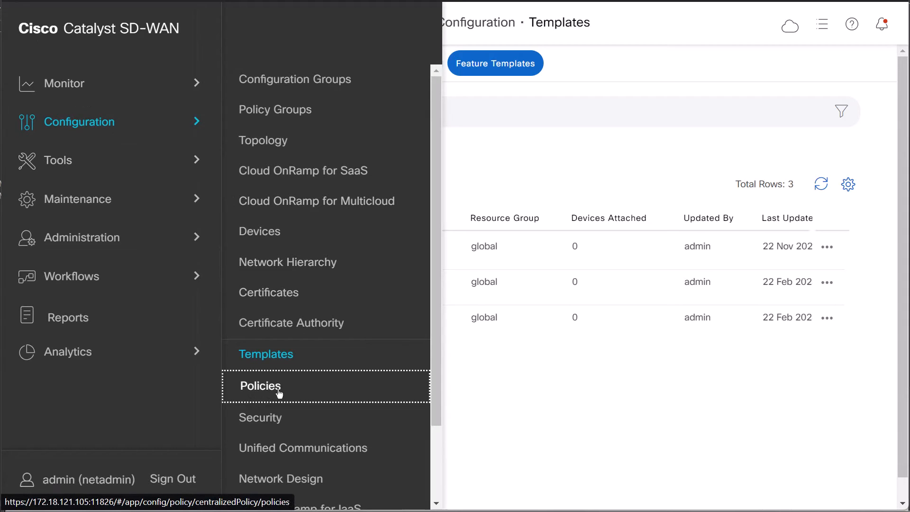
Go to Policies > Localized Policy and view Localized-Policy-For-Per-Tunnel_QoS
left_click(260, 386)
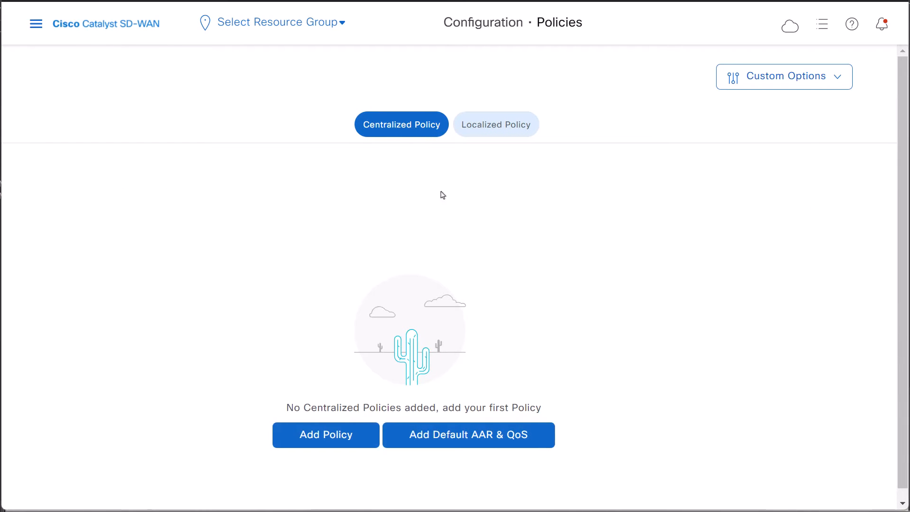
mouse_move(496, 125)
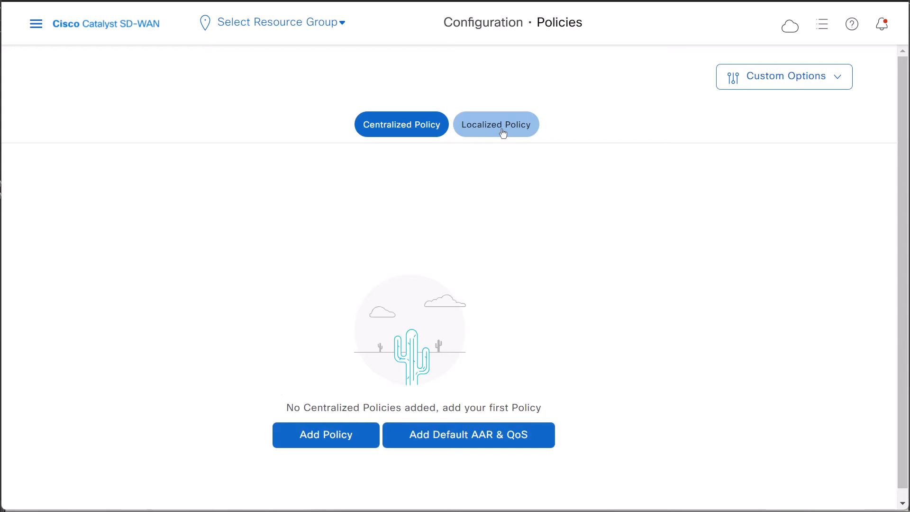
left_click(496, 124)
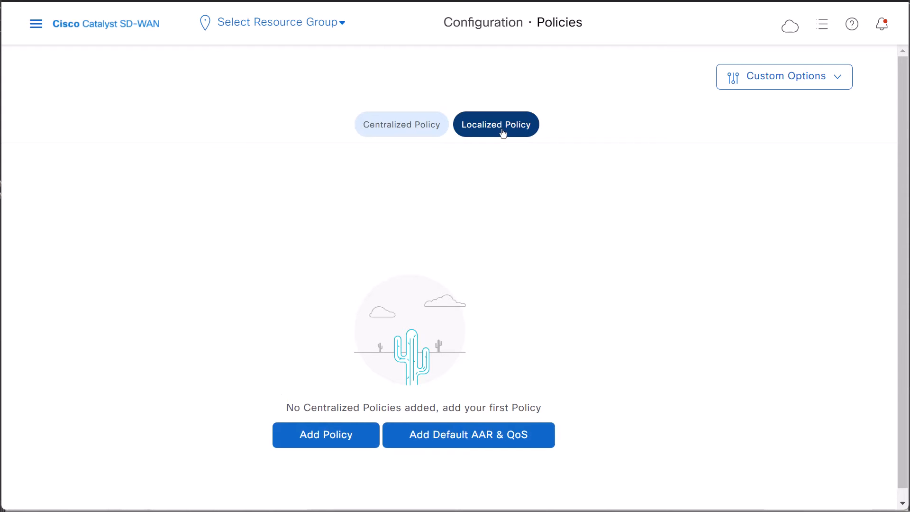
left_click(496, 124)
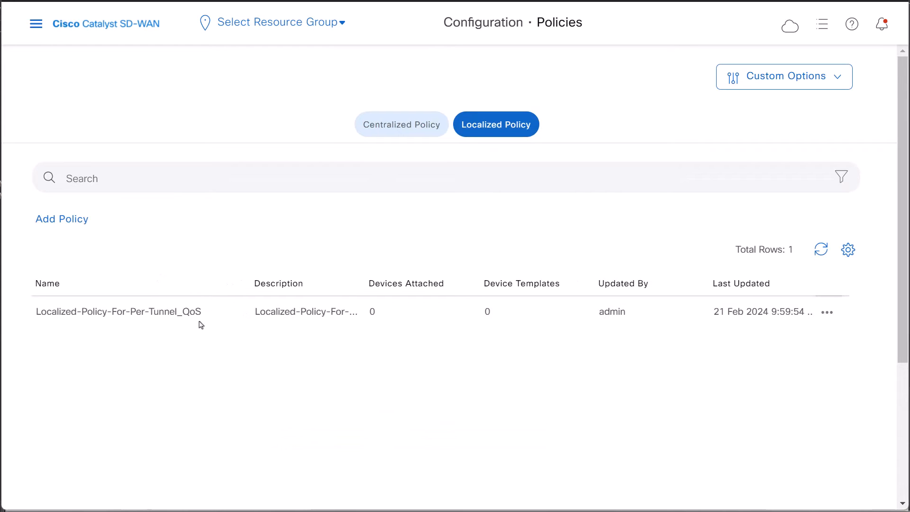
double_click(118, 312)
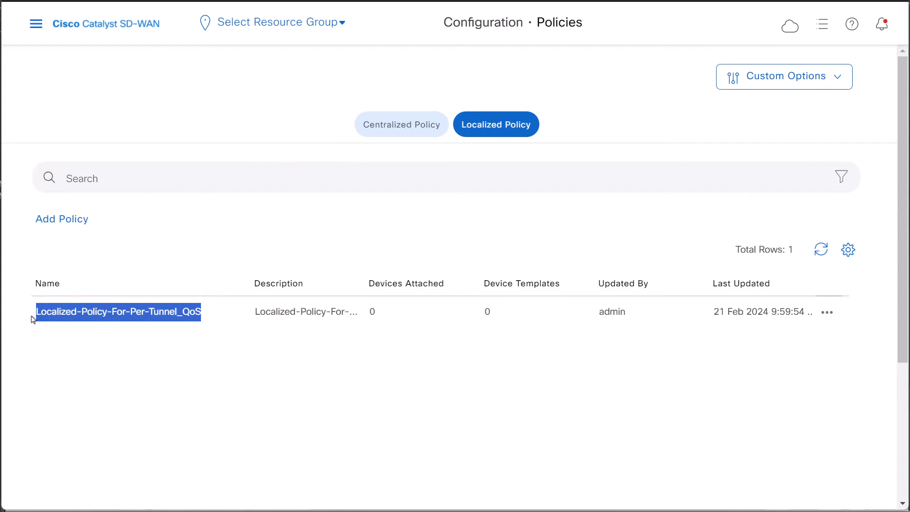
left_click(86, 366)
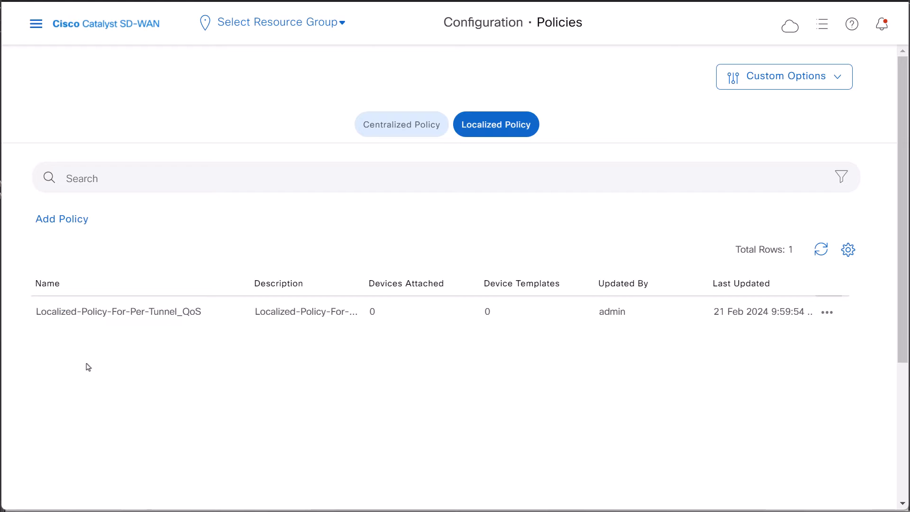
left_click(827, 312)
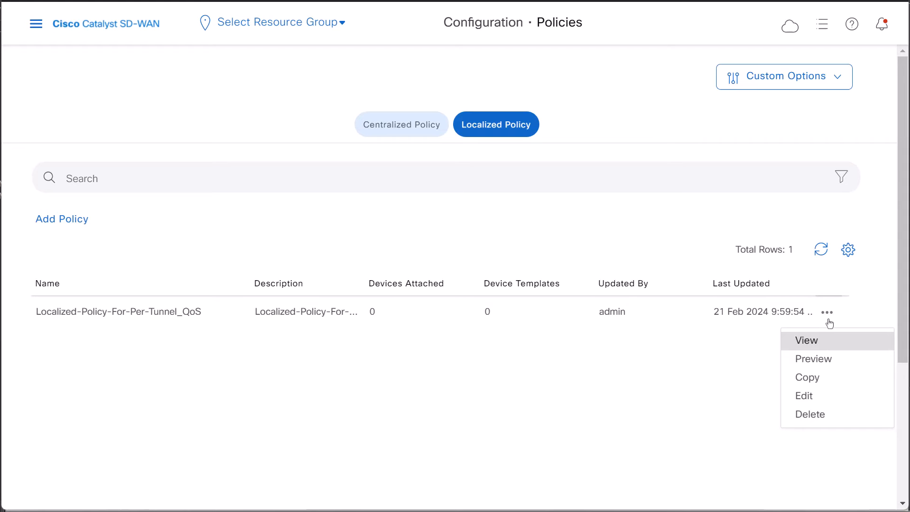
mouse_move(815, 351)
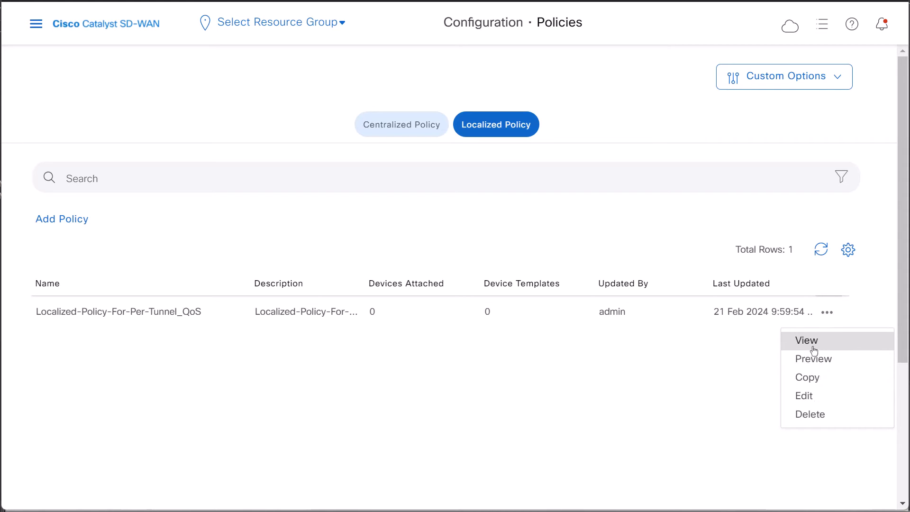
left_click(806, 341)
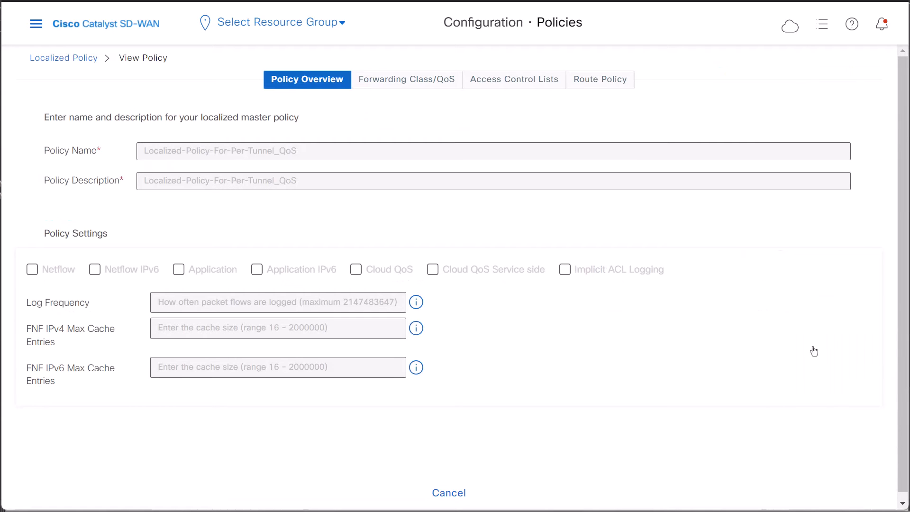
View the underlay-qos map's four queues under Forwarding Class/QoS, then cancel back to the list
left_click(406, 80)
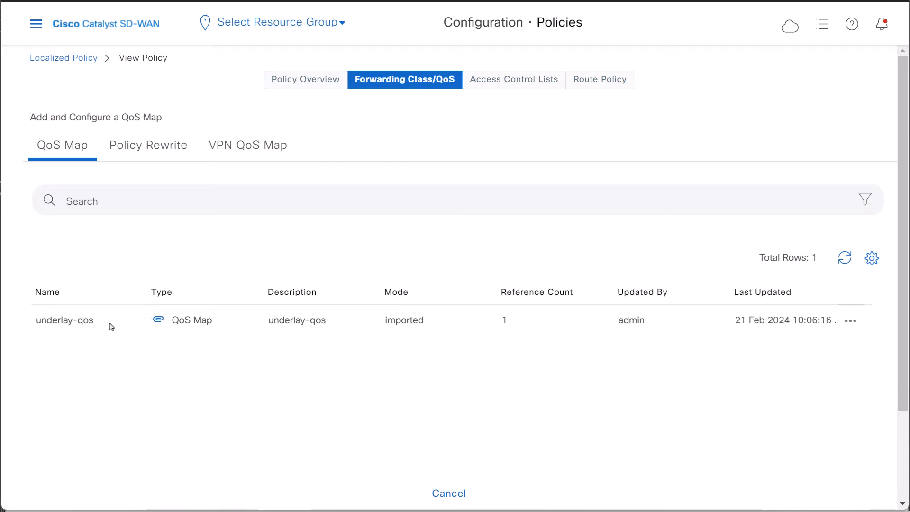
double_click(64, 320)
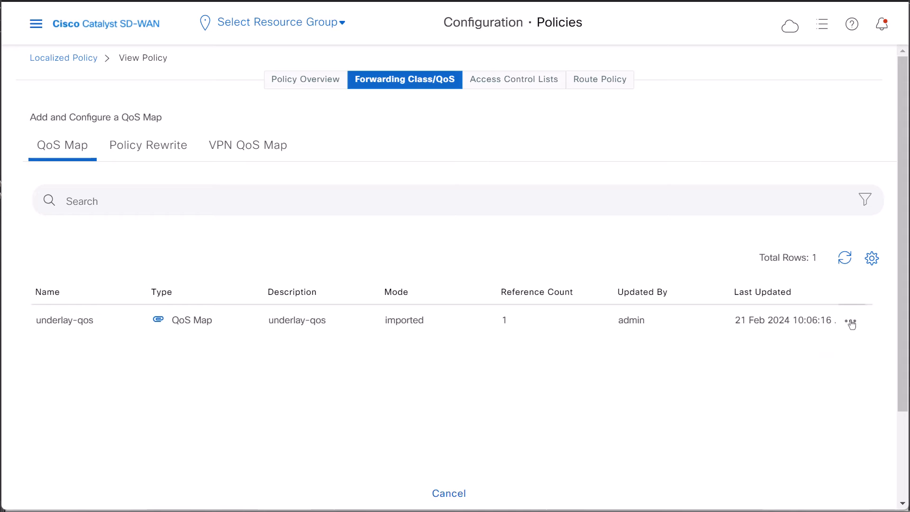
left_click(851, 323)
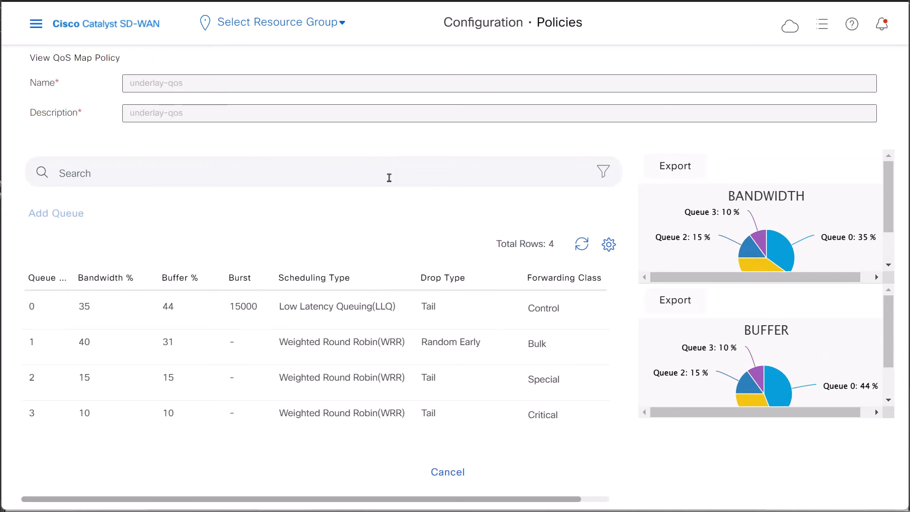
mouse_move(544, 243)
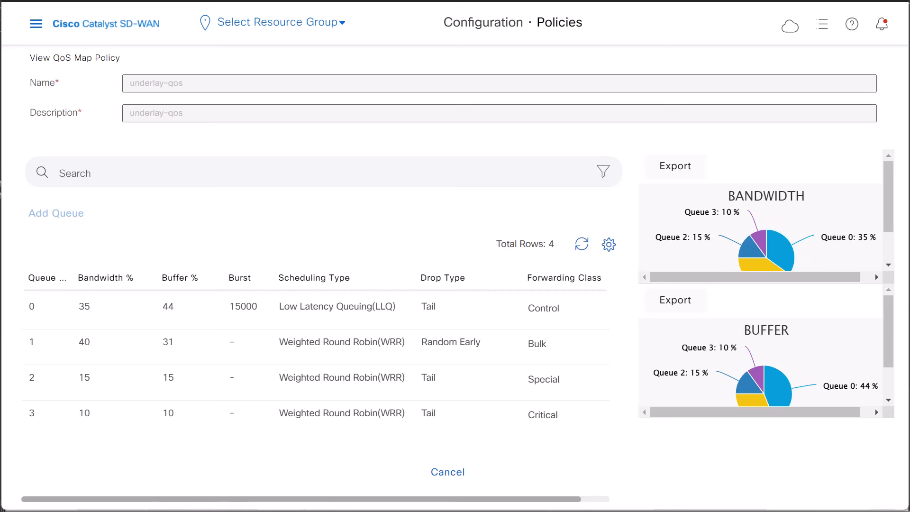
left_click(448, 471)
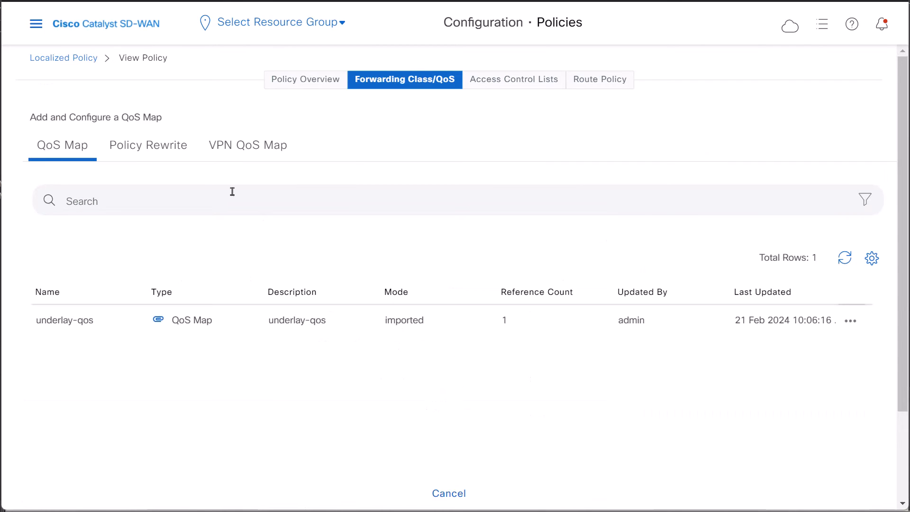
Edit the Cedge2_test_LocationSpaces device template and scroll to Additional Templates
left_click(35, 24)
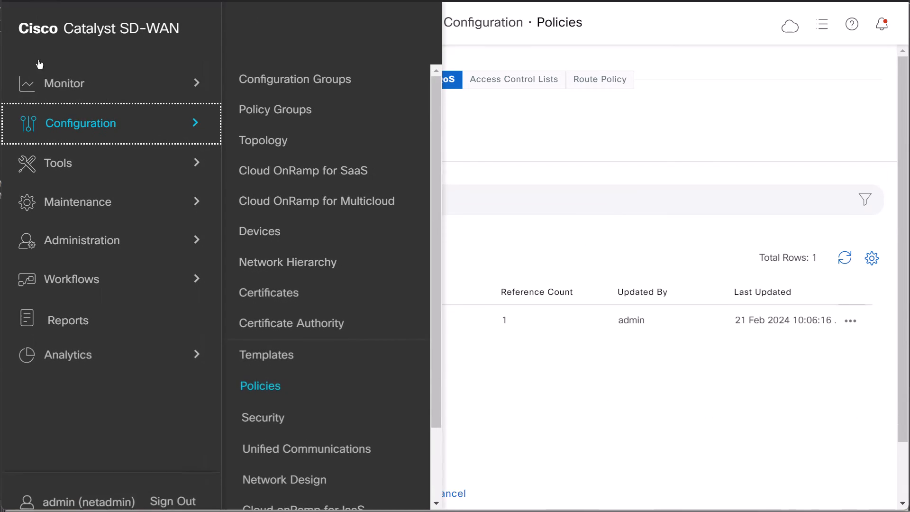
mouse_move(268, 355)
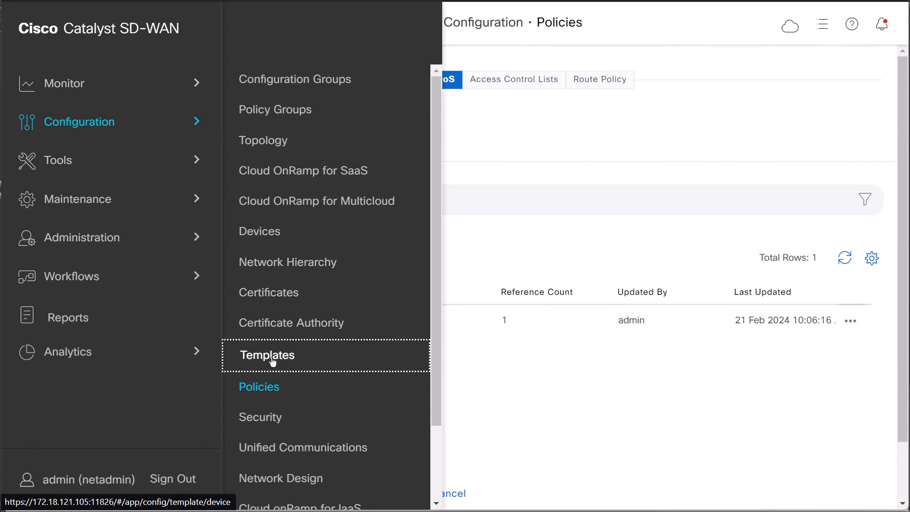
left_click(267, 354)
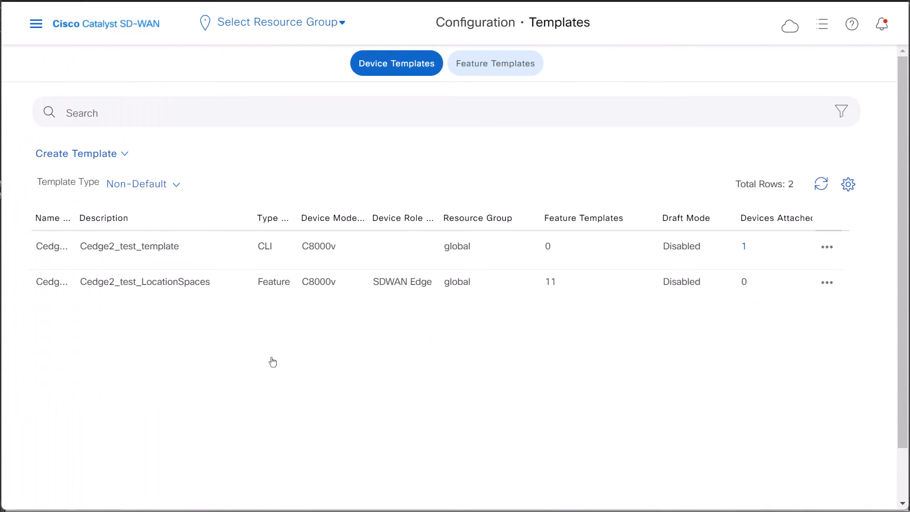
left_click(827, 282)
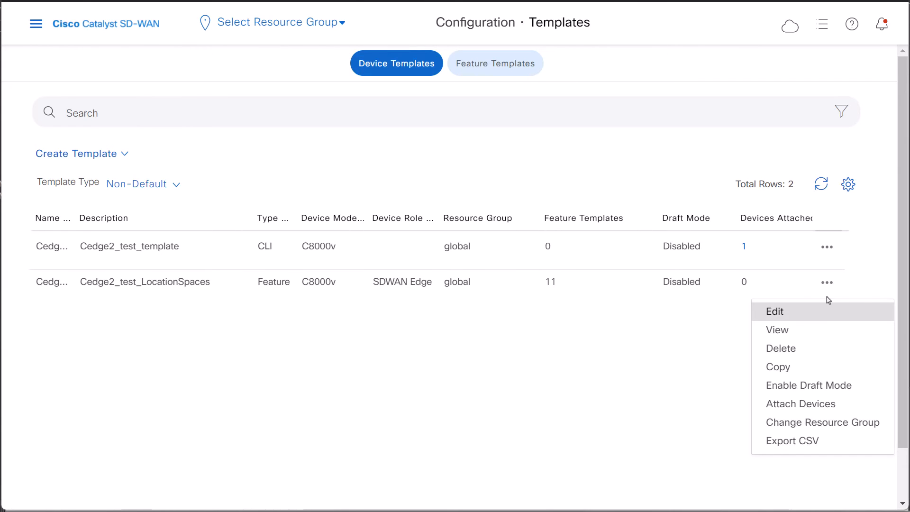
left_click(774, 311)
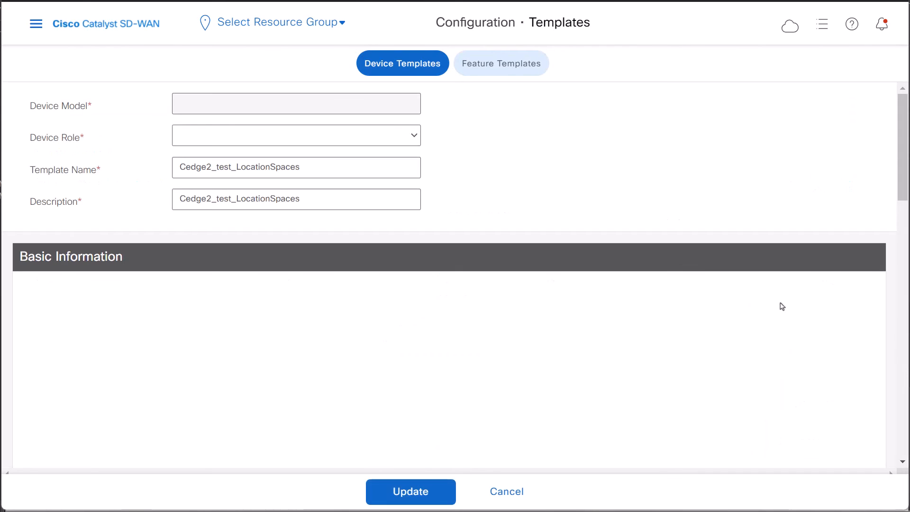
scroll("down", 3)
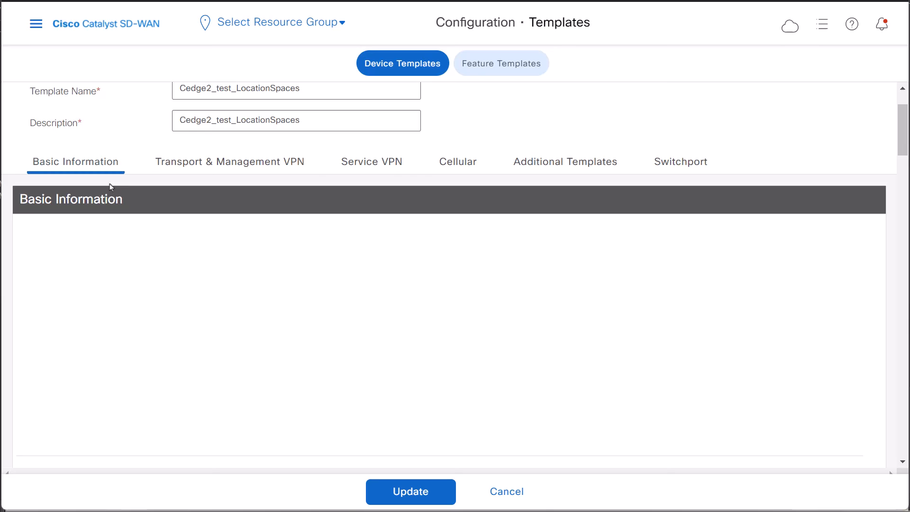
scroll("down", 3)
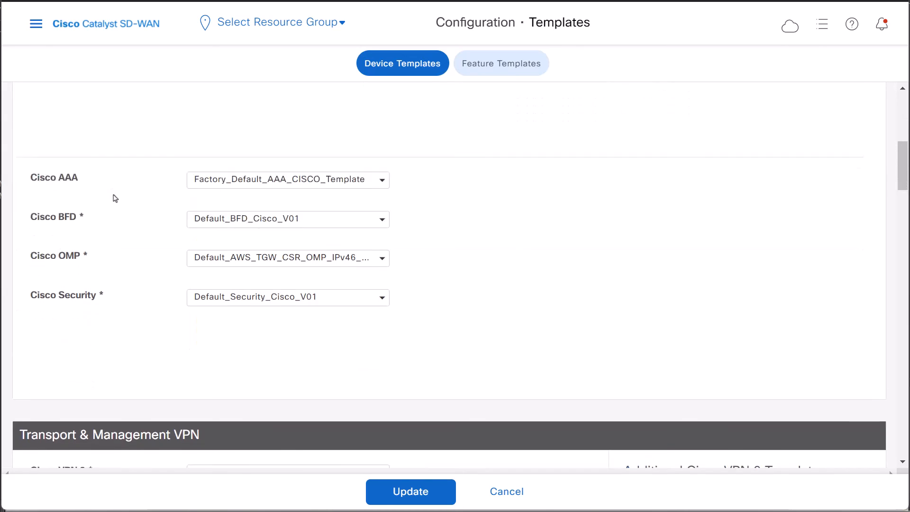
scroll("down", 3)
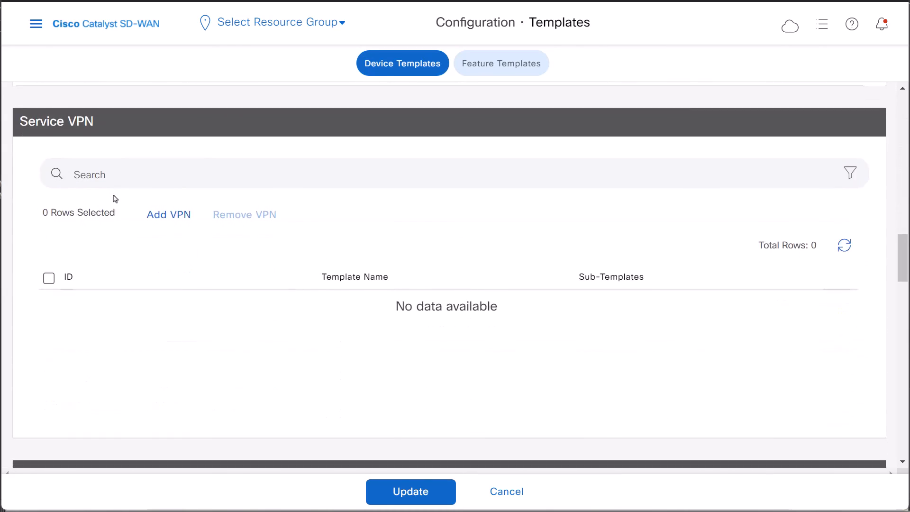
scroll("down", 3)
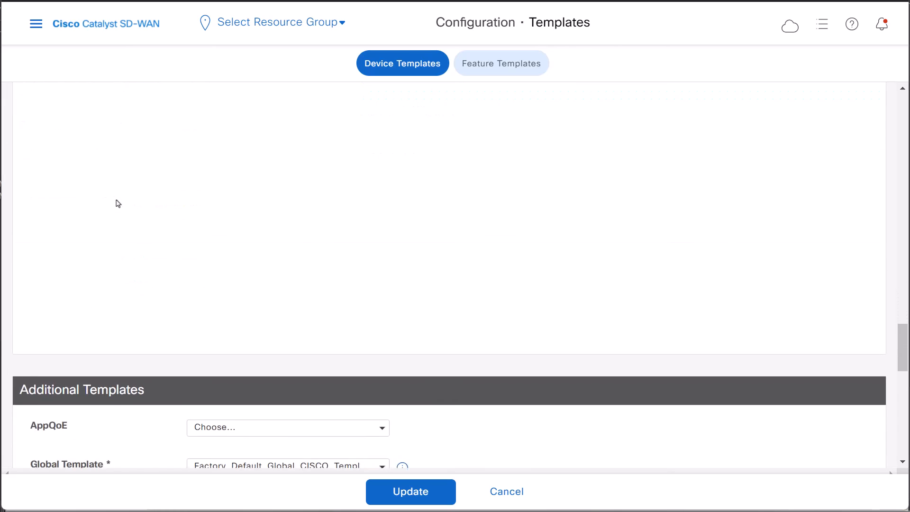
Select Localized-Policy-For-Per-Tunnel_QoS as the policy under Additional Templates
scroll("down", 3)
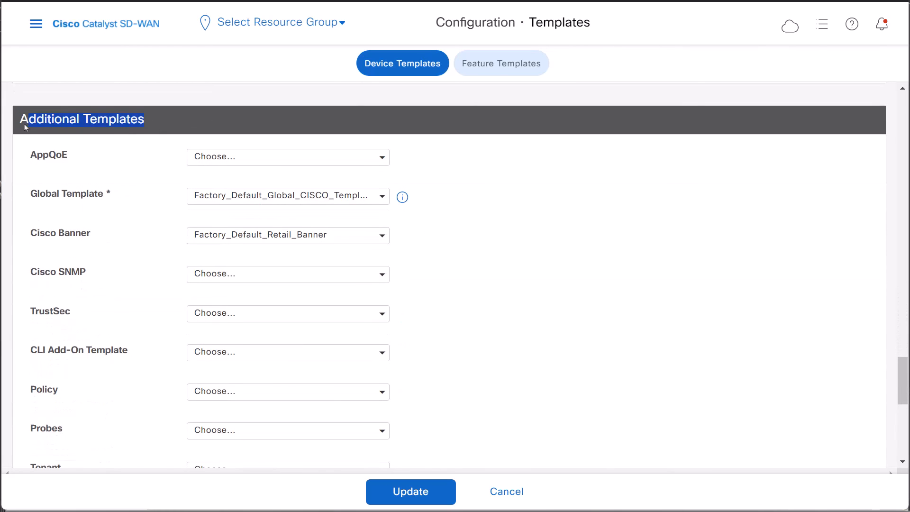
mouse_move(164, 132)
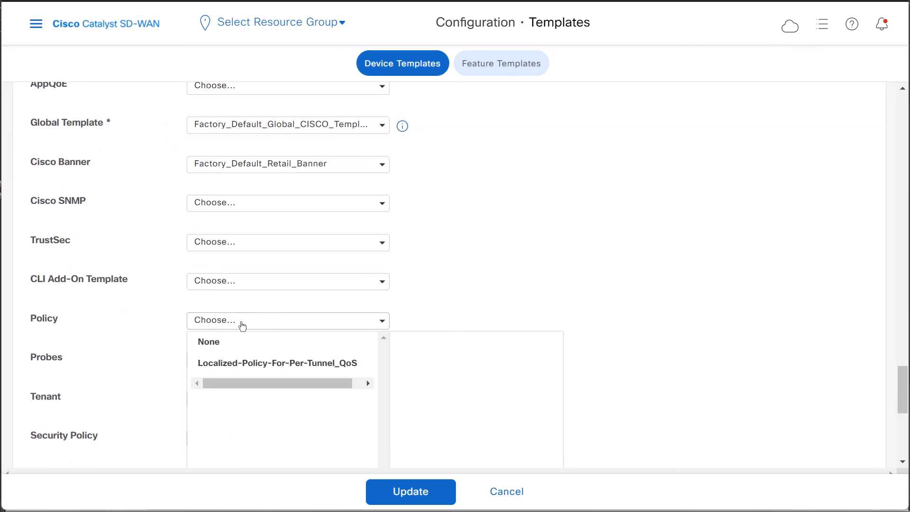
mouse_move(297, 379)
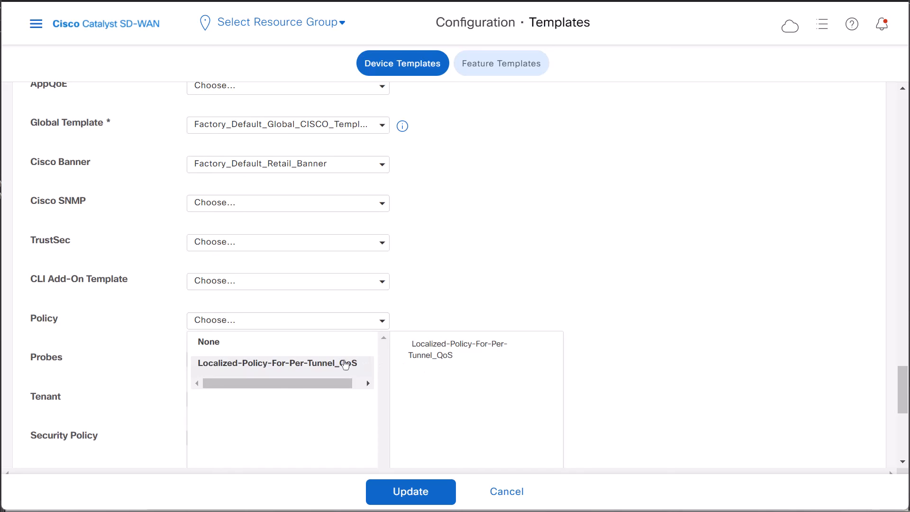
left_click(278, 363)
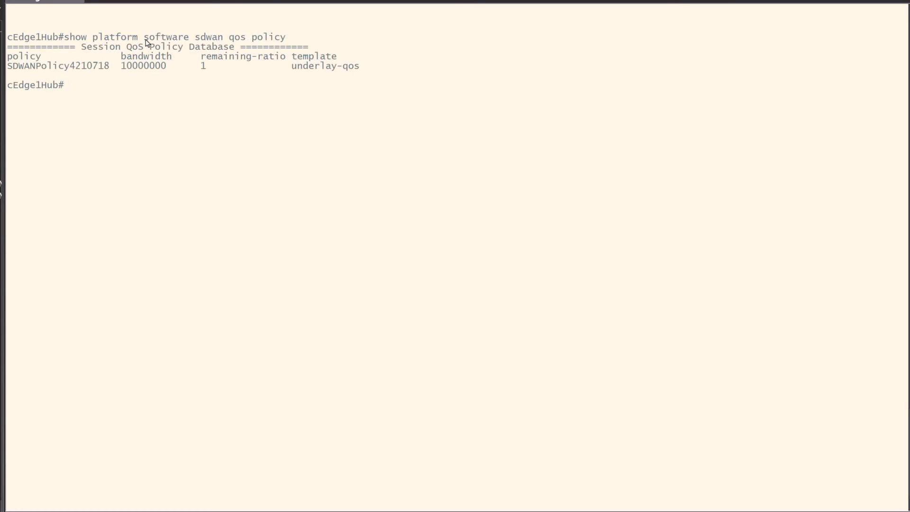
Run 'show platform software sdwan qos target' on cEdge1Hub to list the Tunnel3 session target
type("show platform software sdwan qos polic")
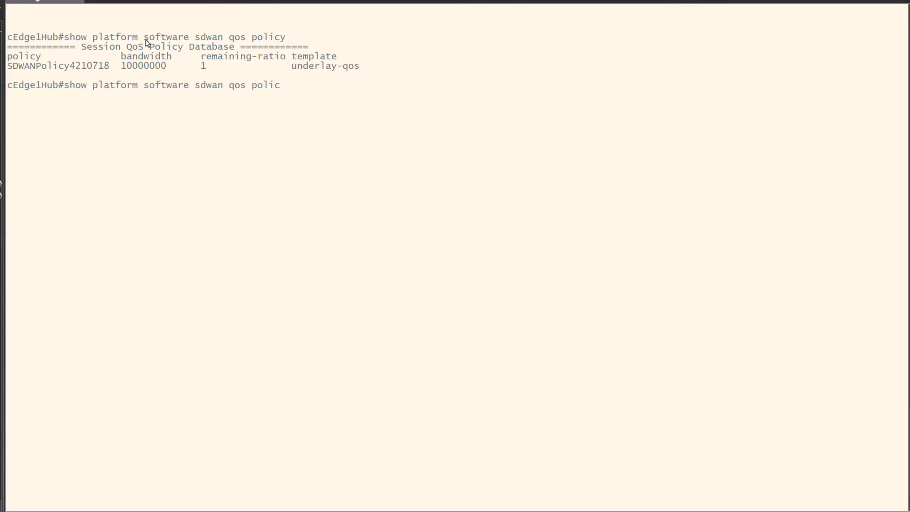
key("Backspace")
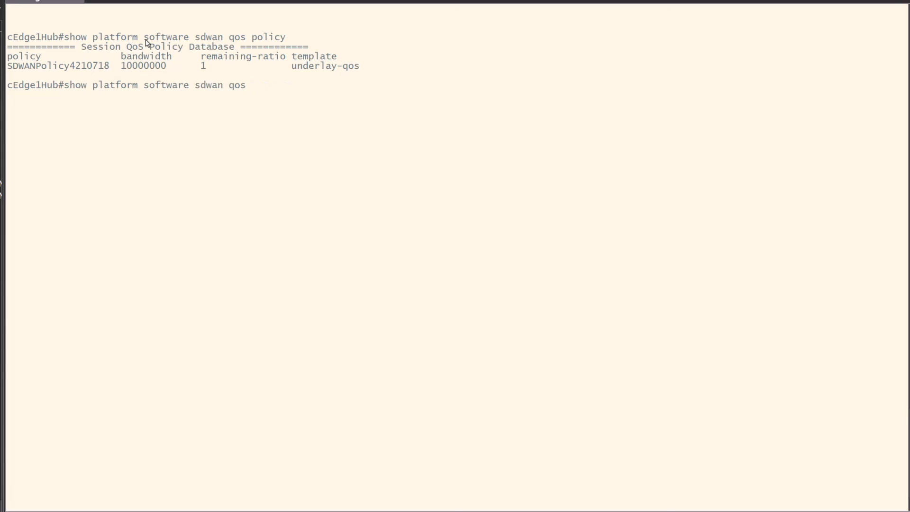
type("target")
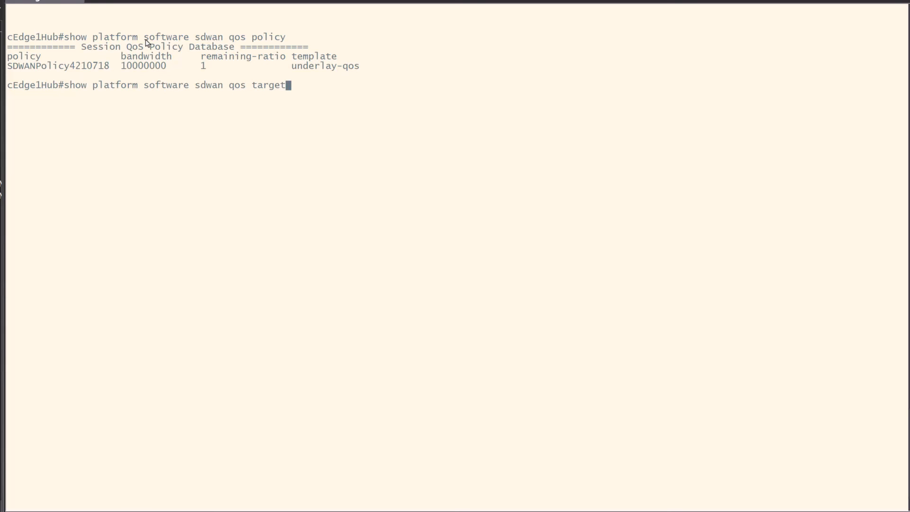
key("Return")
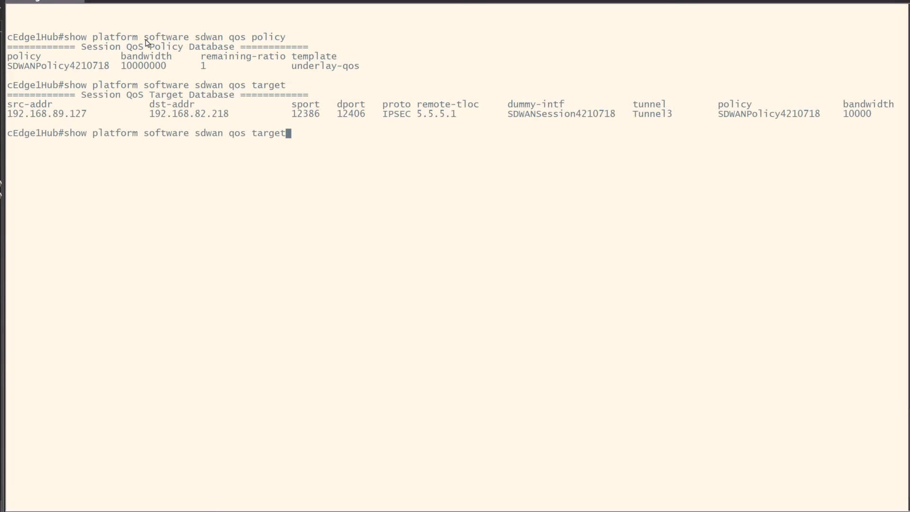
Run 'show platform software sdwan qos template' to confirm GigabitEthernet3 maps to underlay-qos
key("BackSpace")
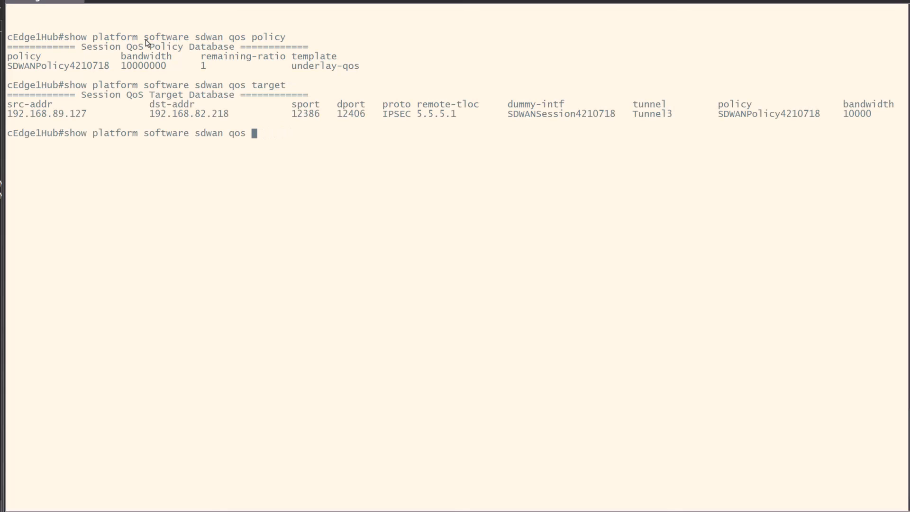
type("templa")
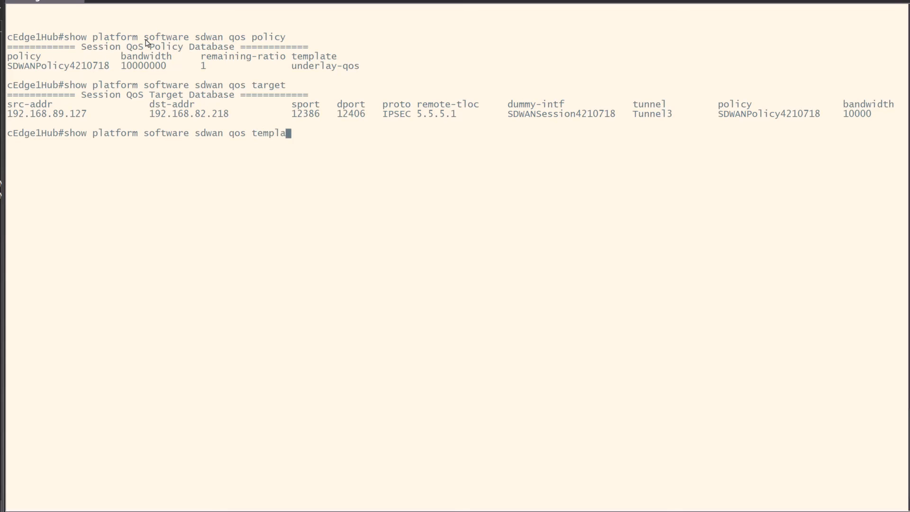
key("Return")
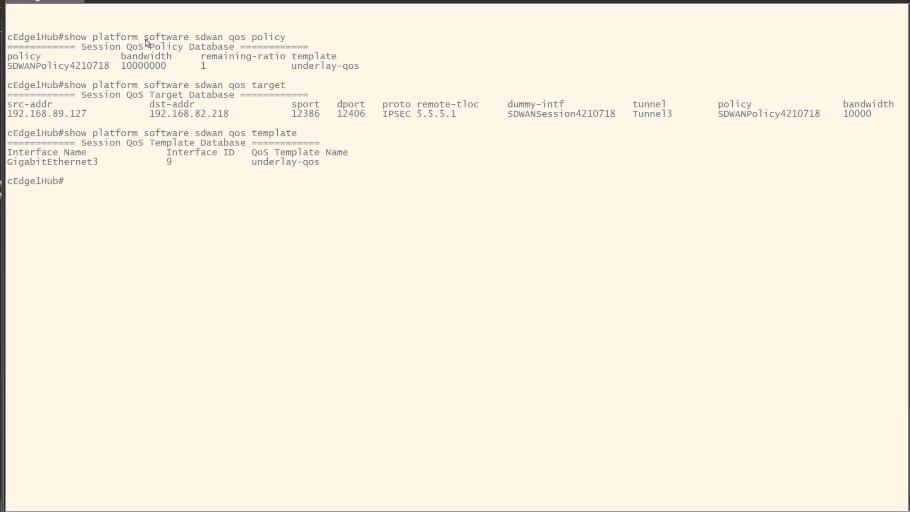
mouse_move(757, 193)
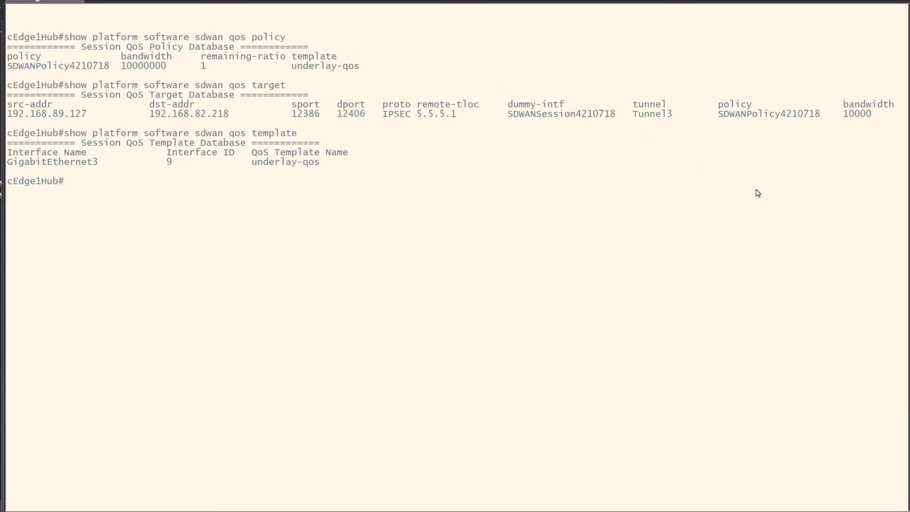